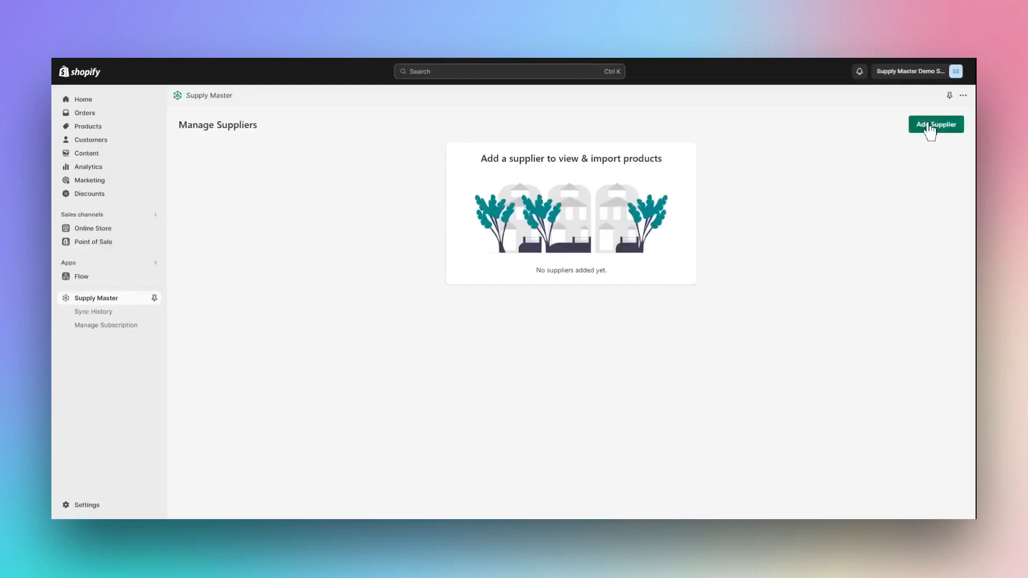
Start a new supplier and pick SS Activewear as the supplier type.
click(935, 125)
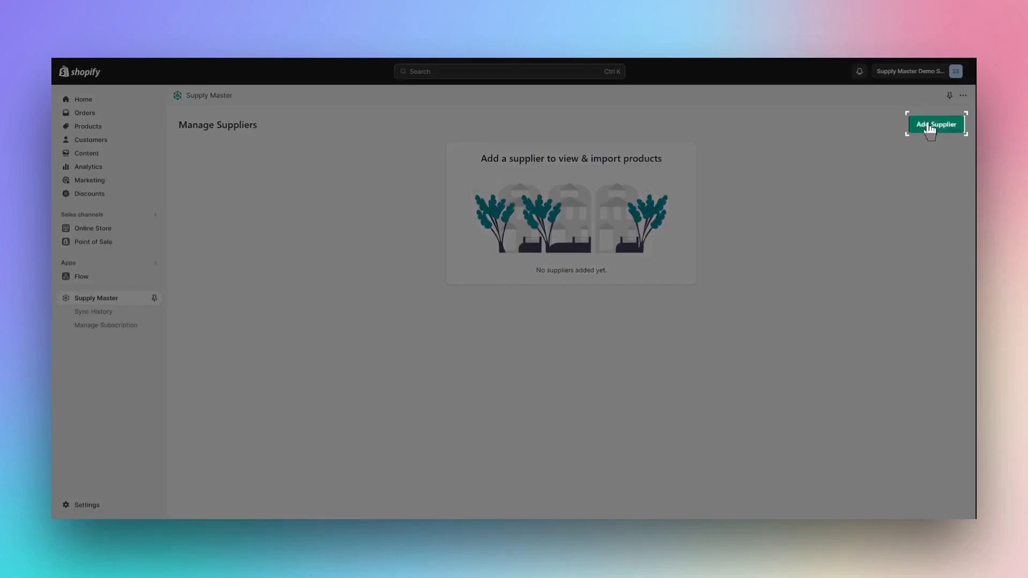
click(935, 124)
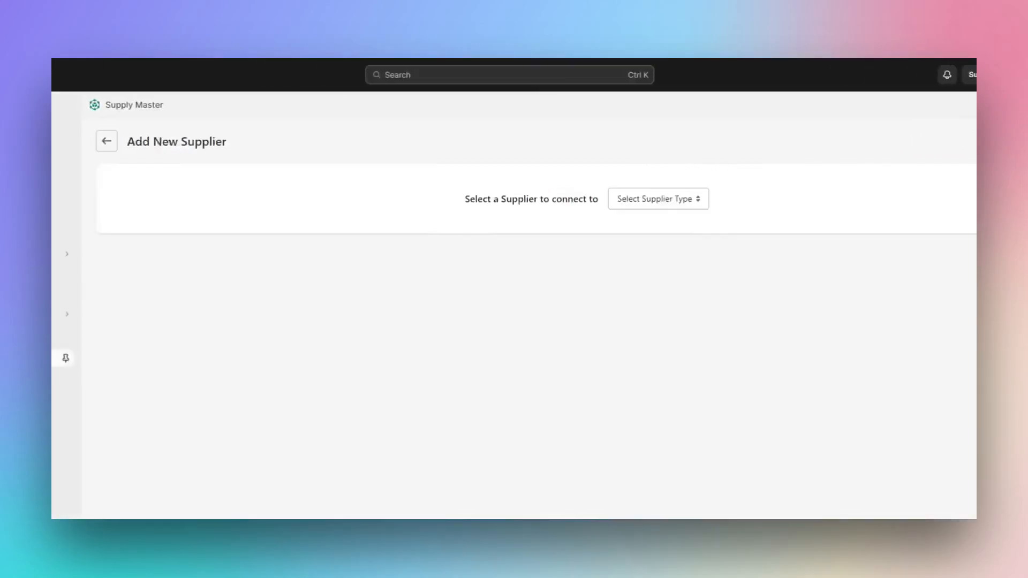
mouse_move(685, 216)
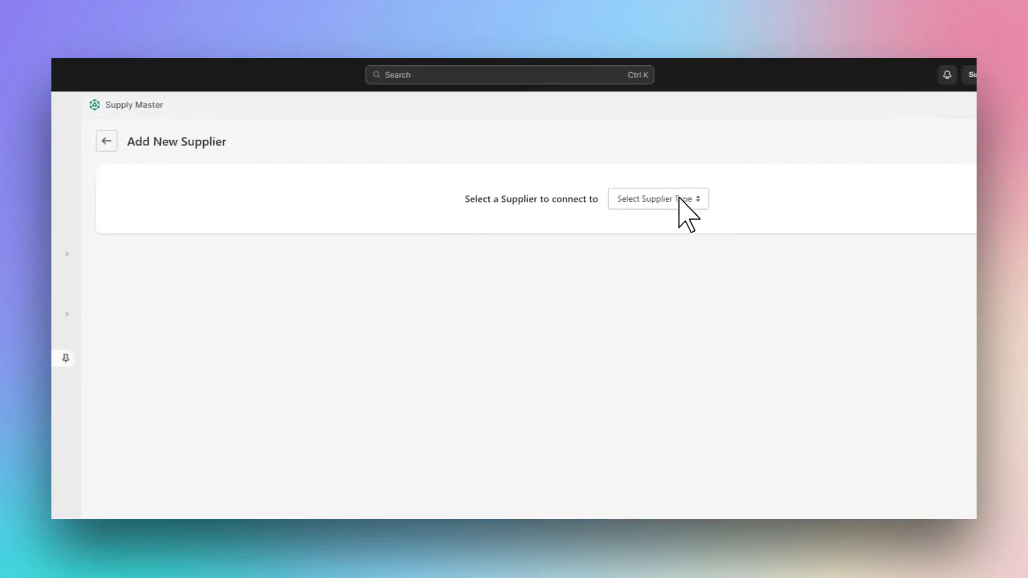
click(658, 198)
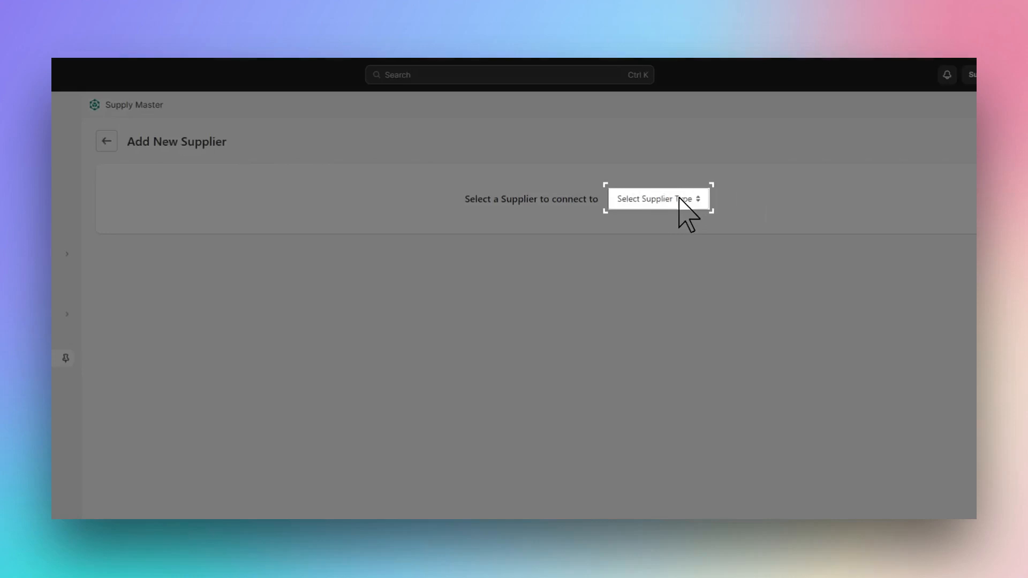
click(657, 199)
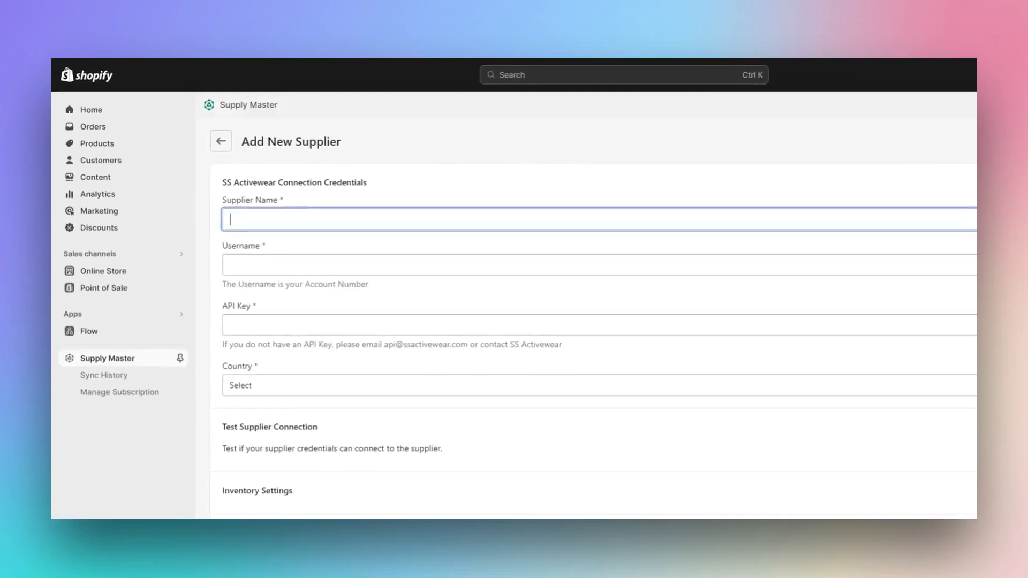
Enter the S&S USA credentials with country United States and confirm the connection test passes.
text(S&S USA)
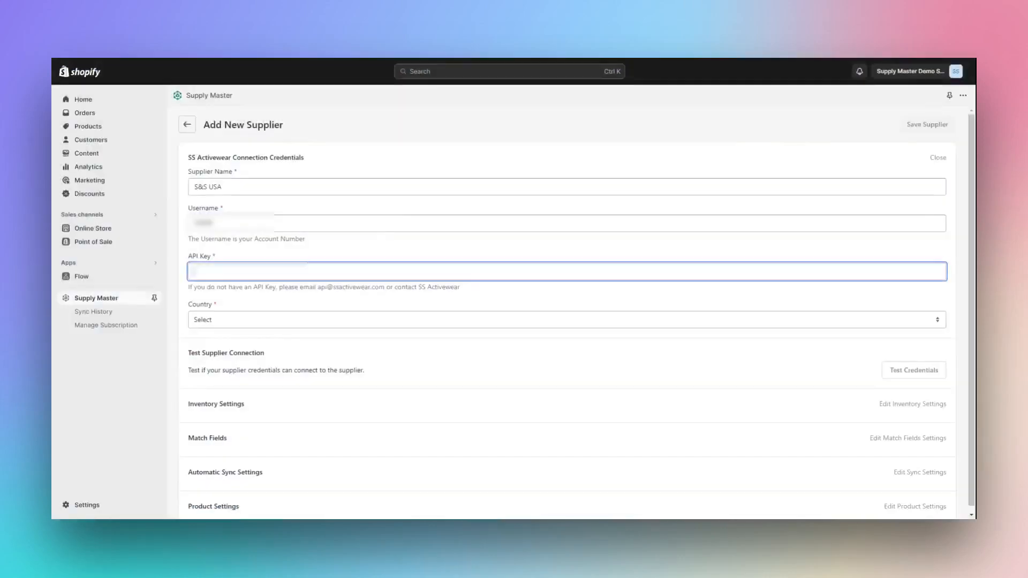
text(a8)
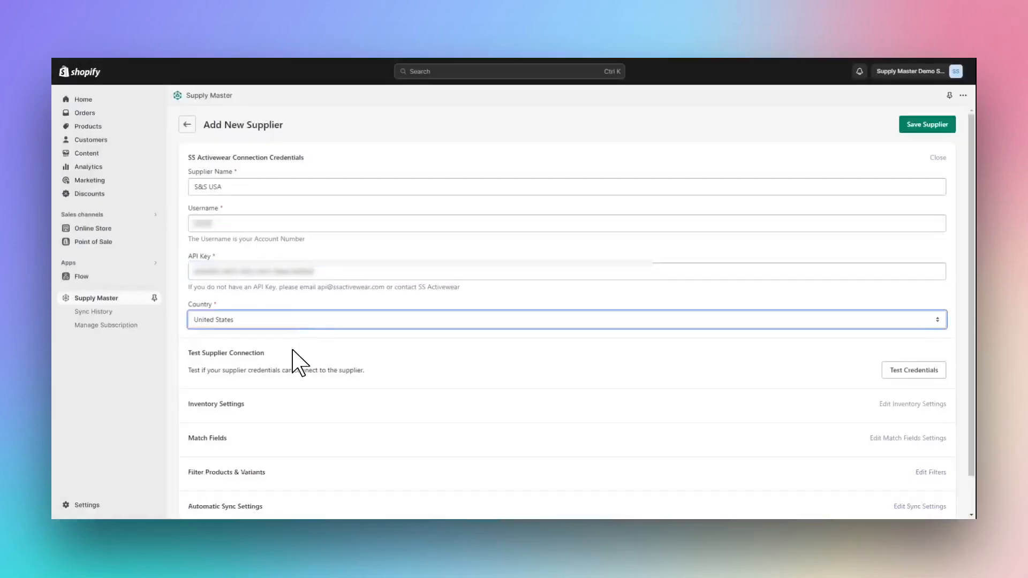
mouse_move(902, 404)
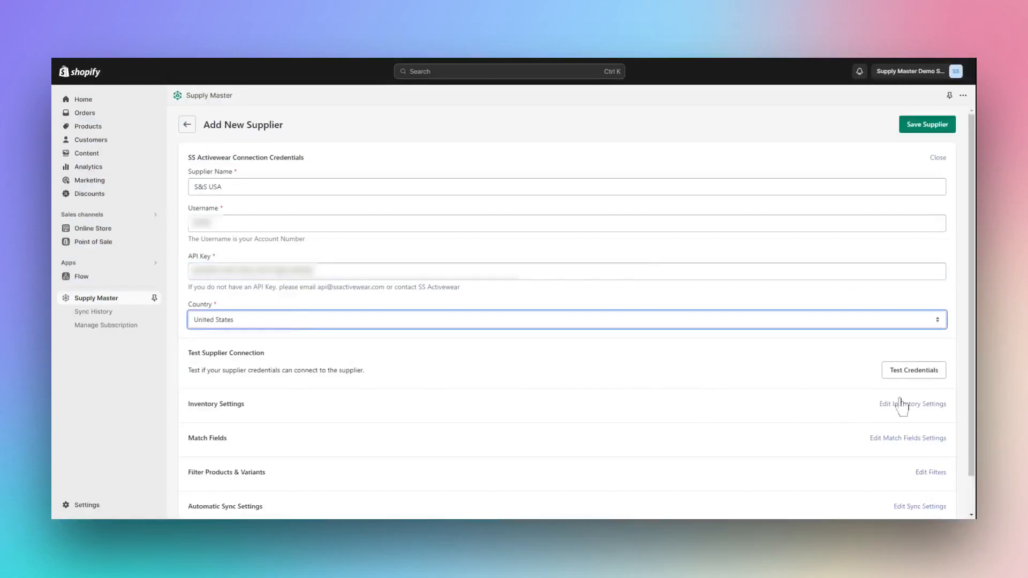
click(912, 370)
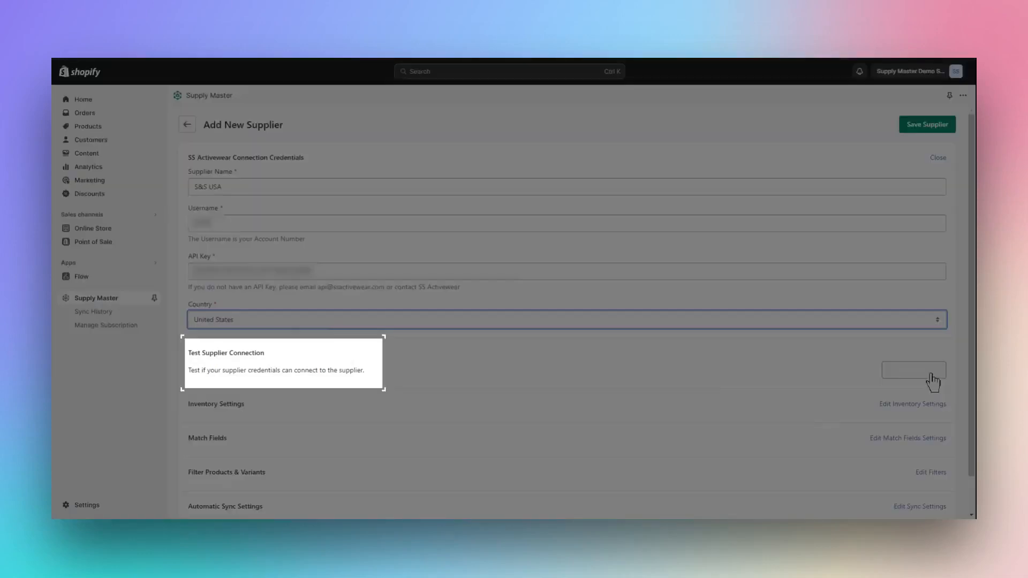
click(913, 369)
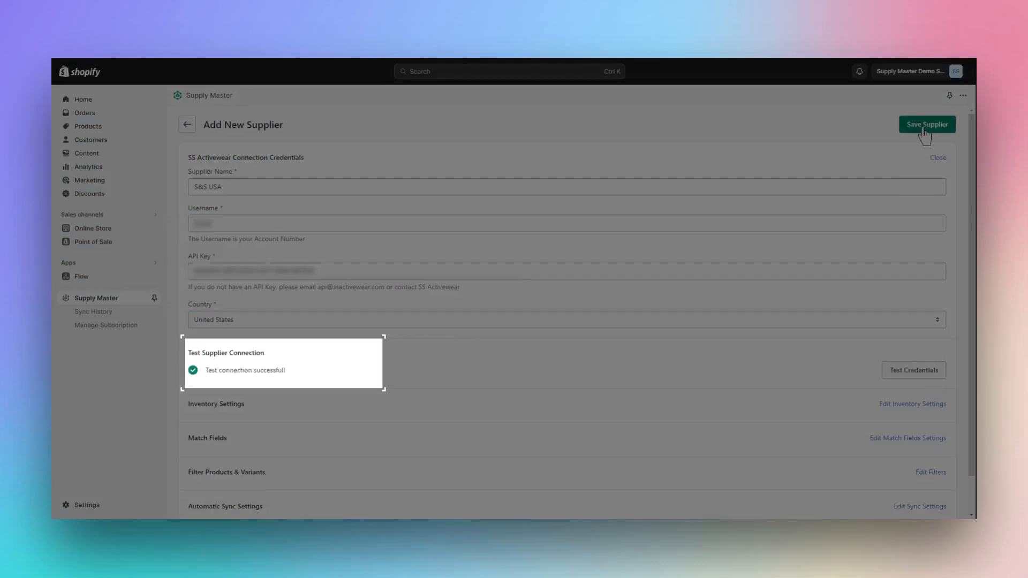
mouse_move(925, 128)
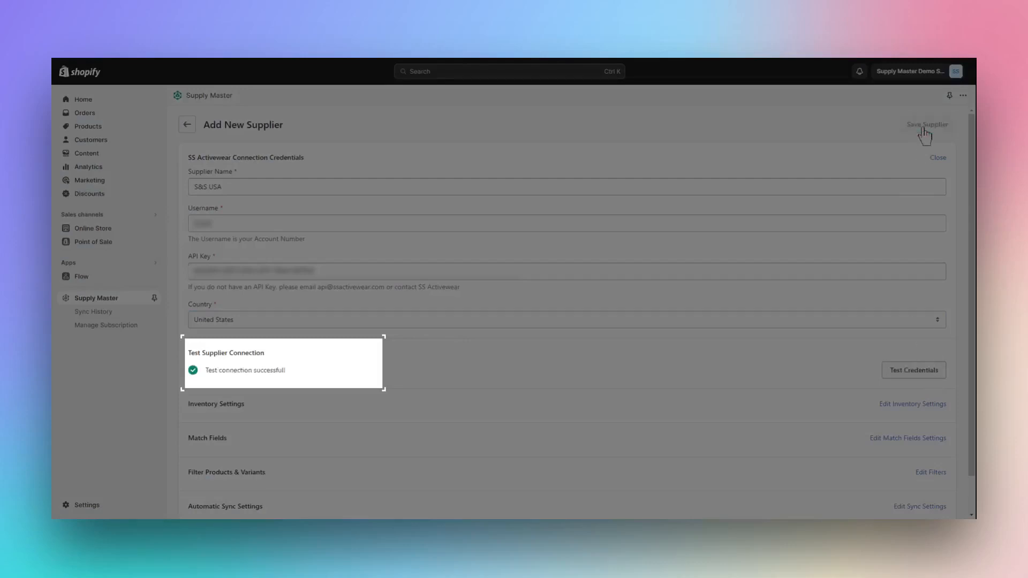
Map New Jersey, Kansas and Texas to shop location Georgia with adjustment quantity 10, and save.
click(926, 124)
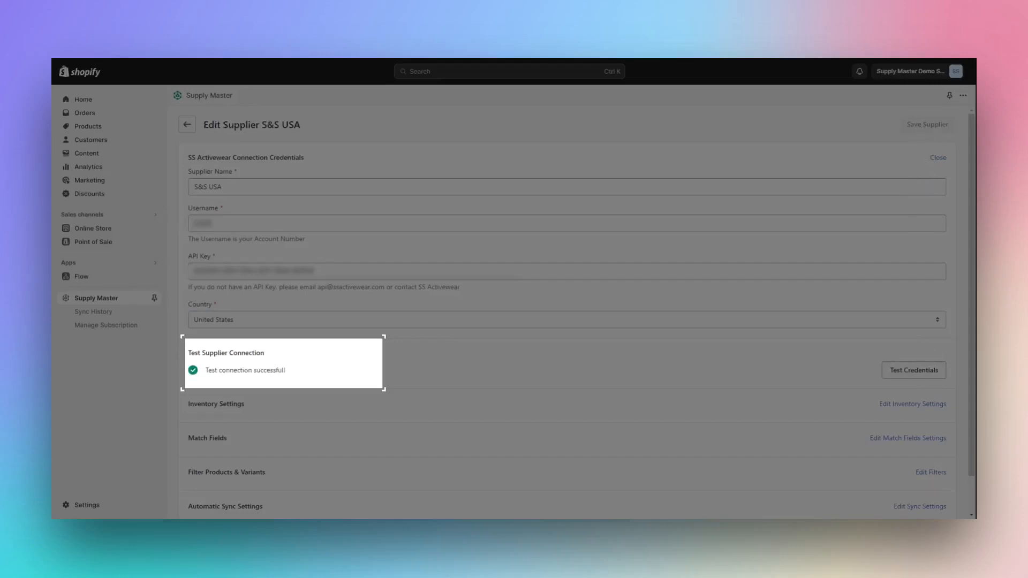
mouse_move(911, 404)
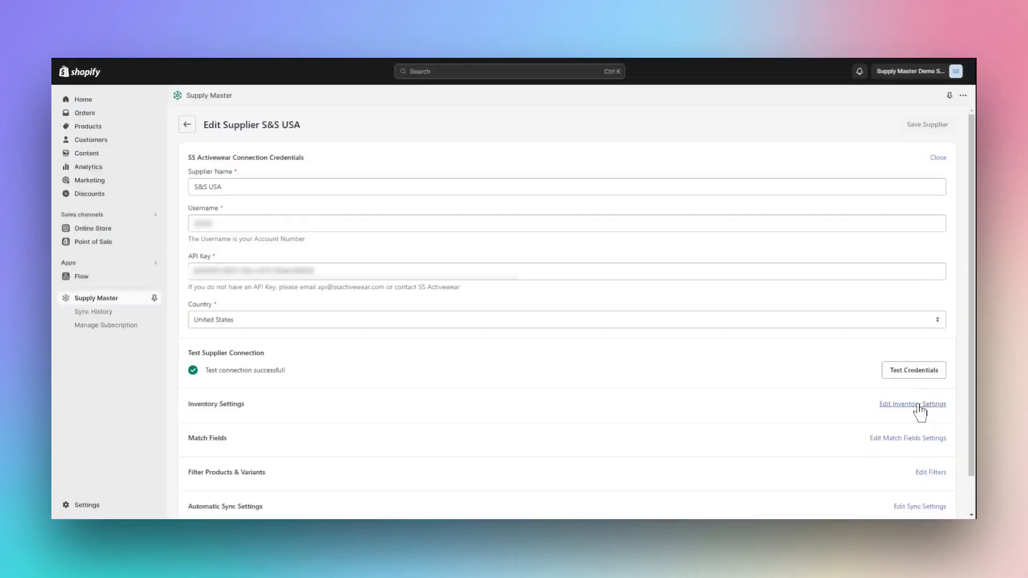
click(911, 404)
text(1)
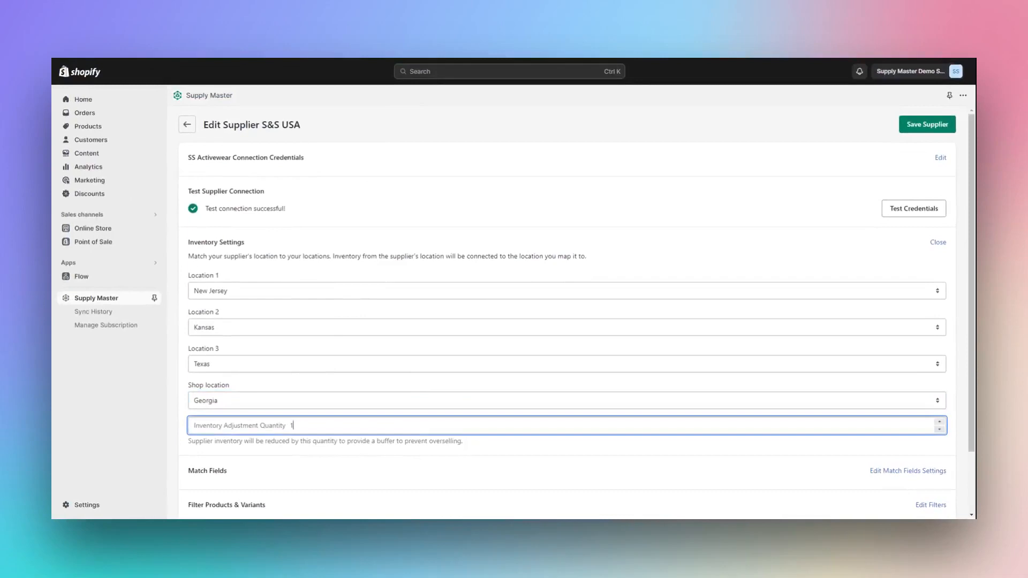
text(0)
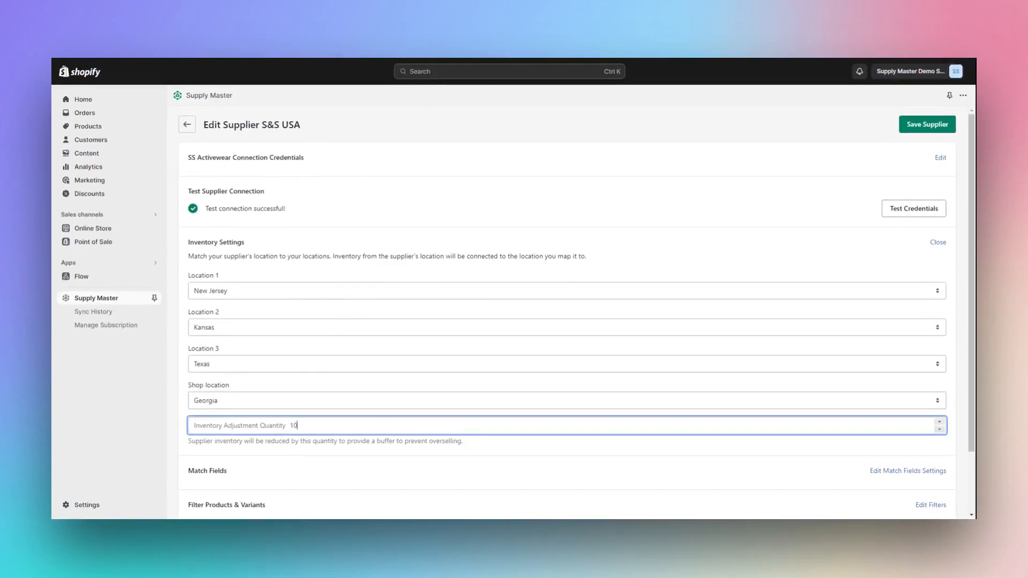
mouse_move(901, 226)
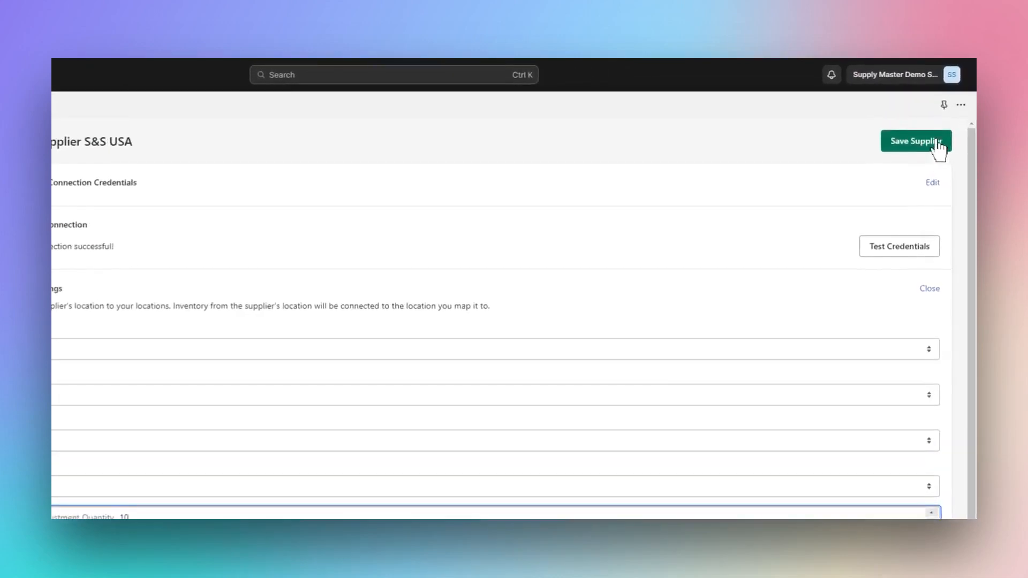
click(916, 141)
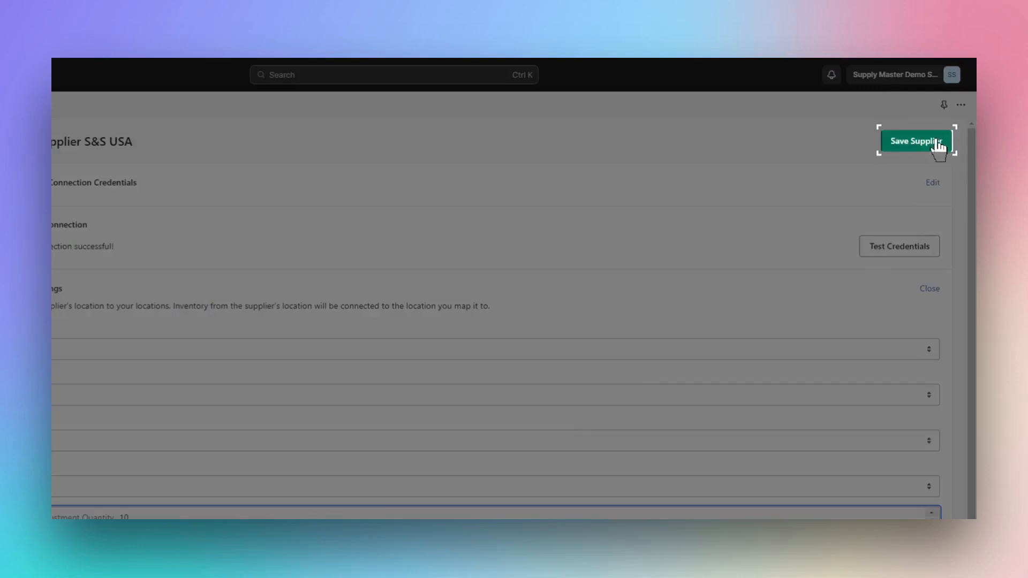
click(915, 140)
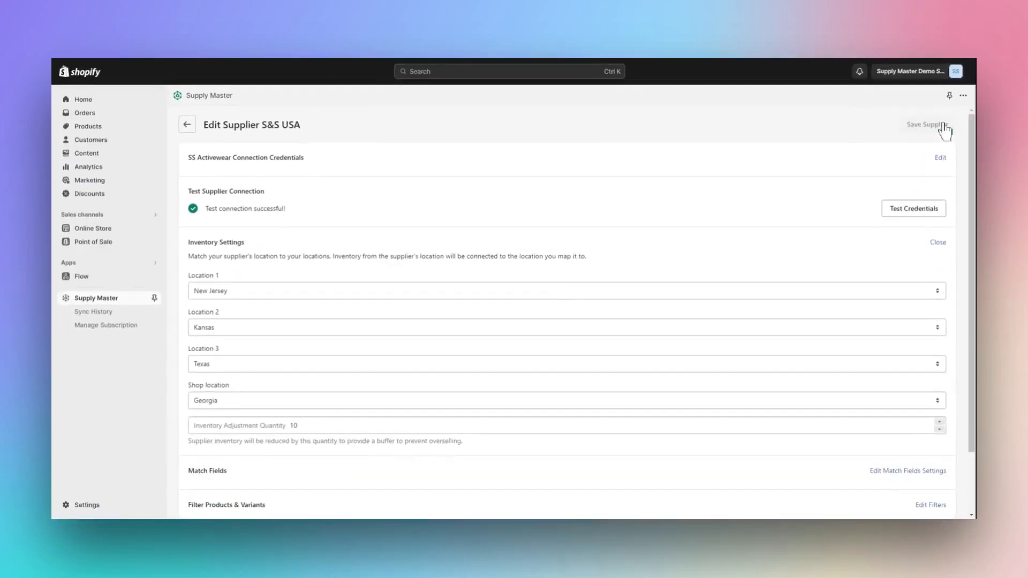
mouse_move(896, 181)
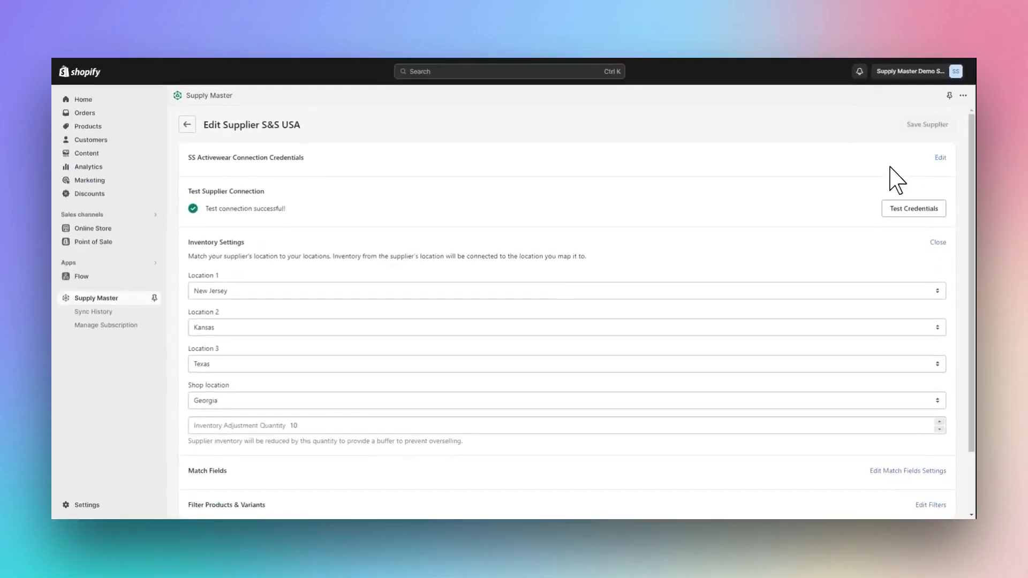
Add product filters Style ID contains 16 and Brand Name contains Gildan, then save the supplier.
scroll(down, 3)
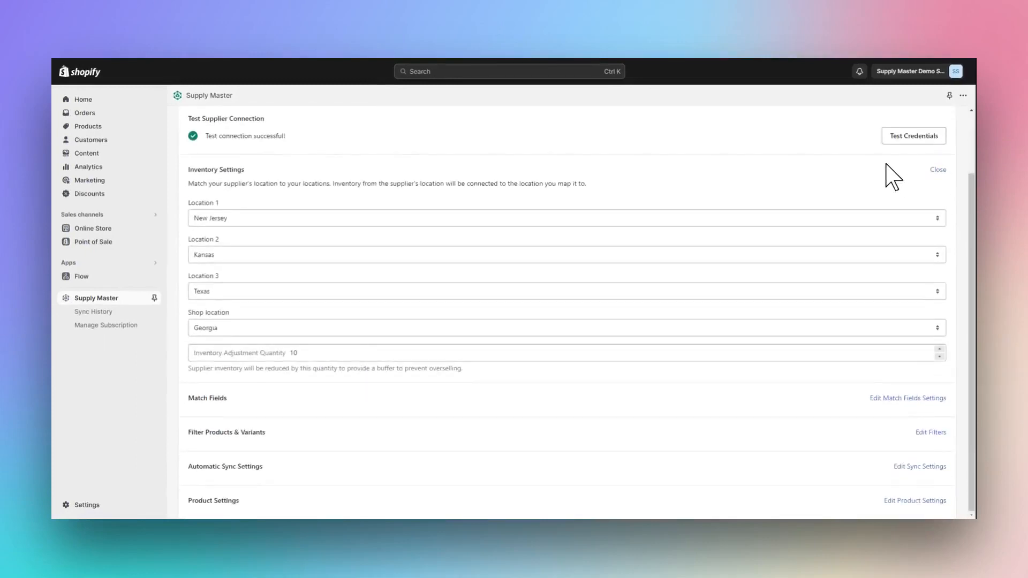
mouse_move(940, 436)
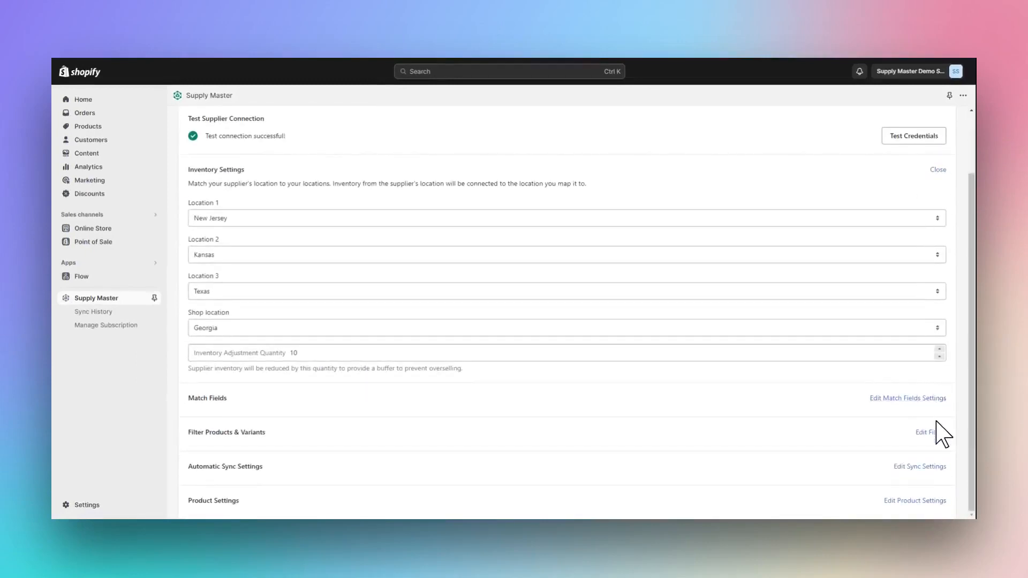
click(928, 432)
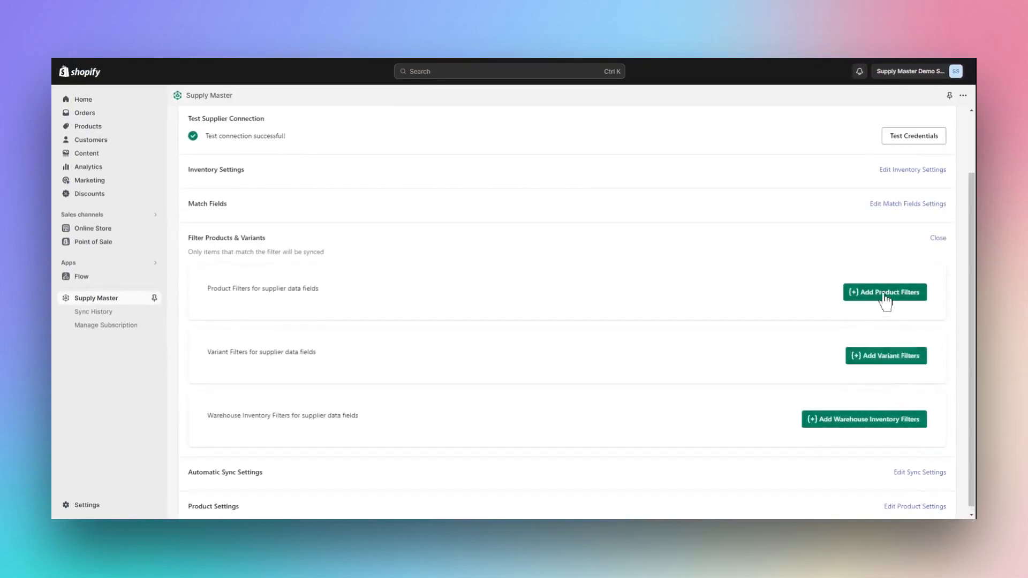
click(884, 292)
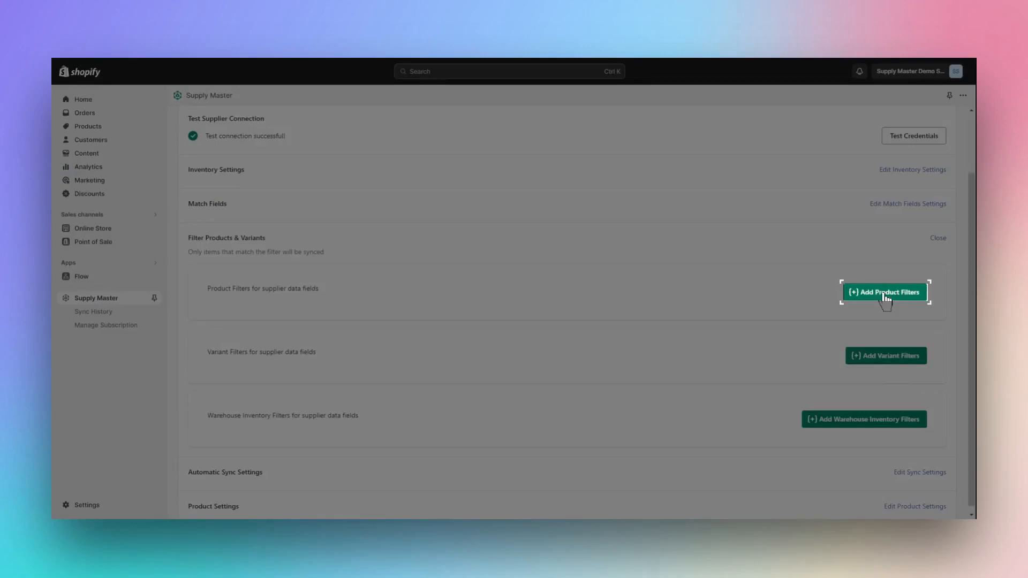
click(883, 292)
text(1)
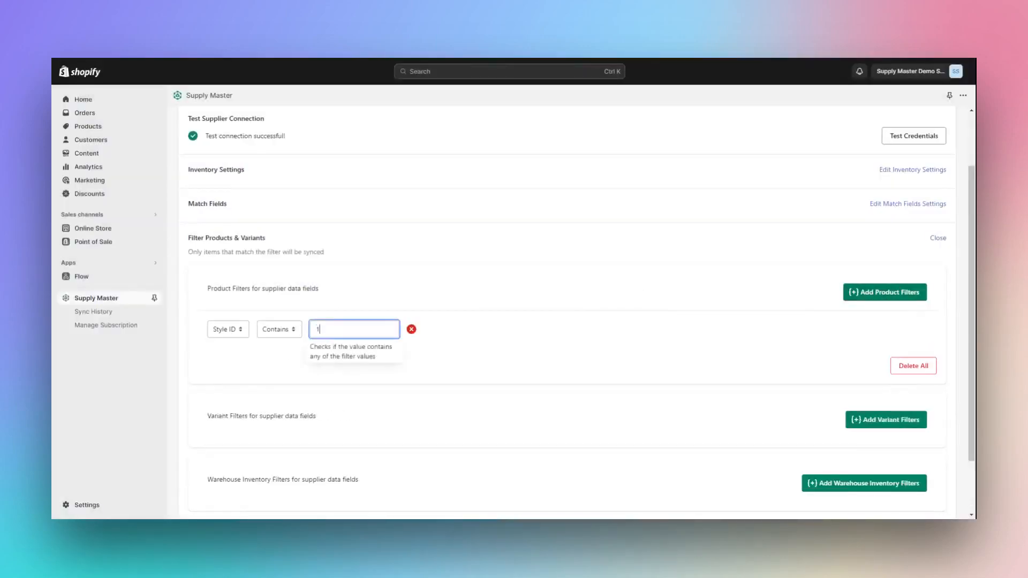
text(6)
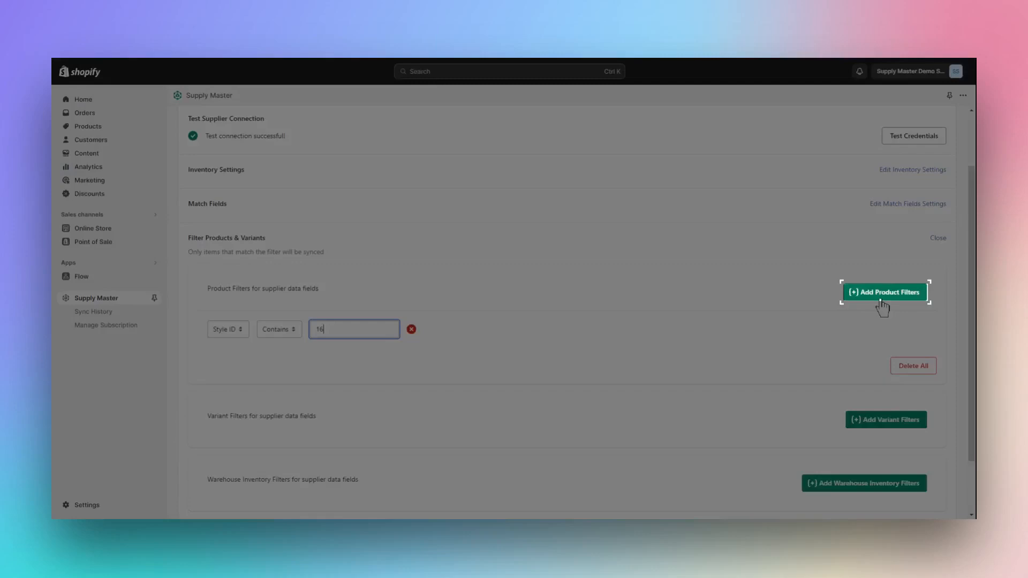
click(883, 292)
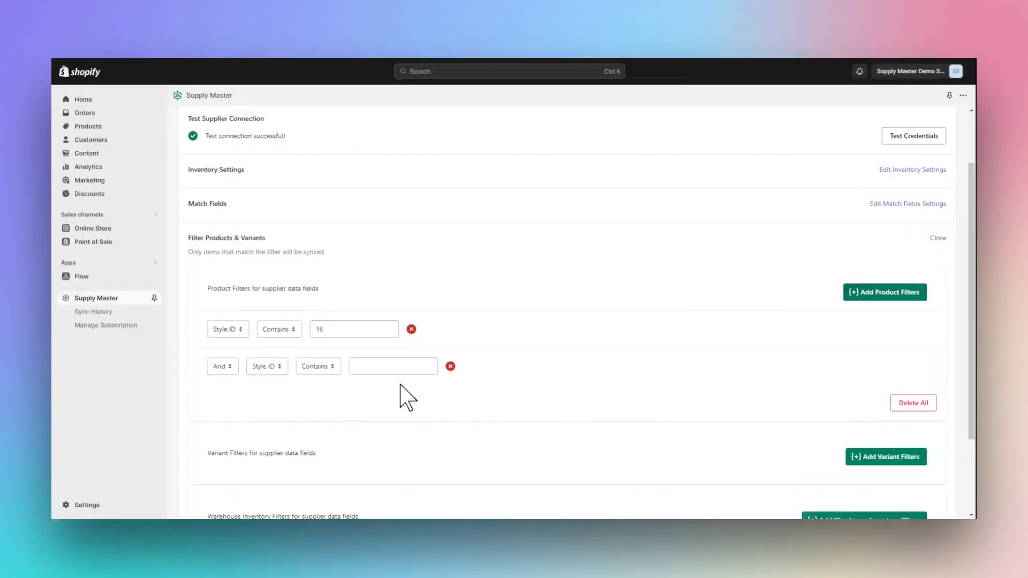
text(Gildan)
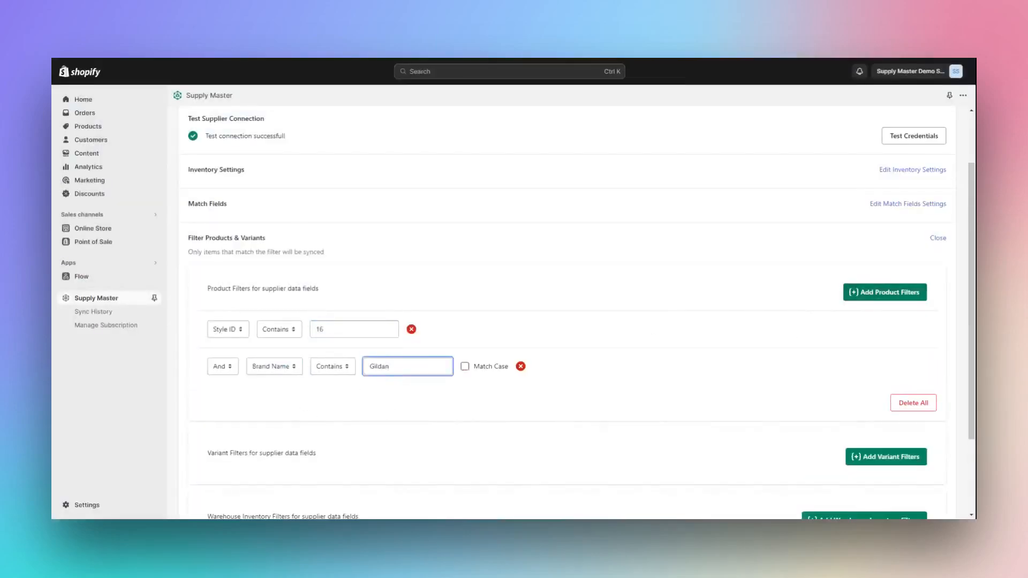
scroll(up, 3)
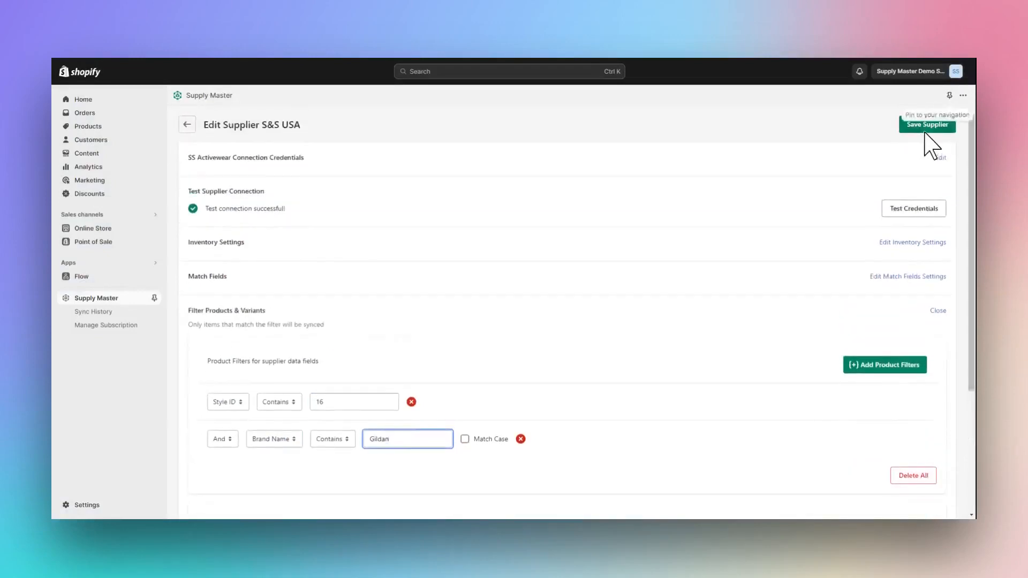
click(926, 125)
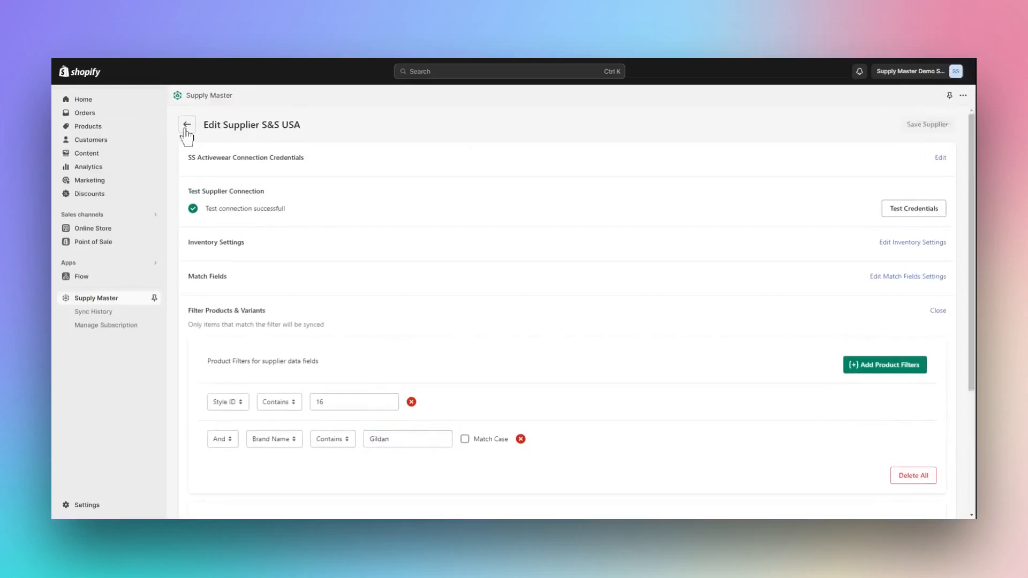
Open S&S USA's filtered product list, view style 1697's variants, and return to the list.
click(187, 125)
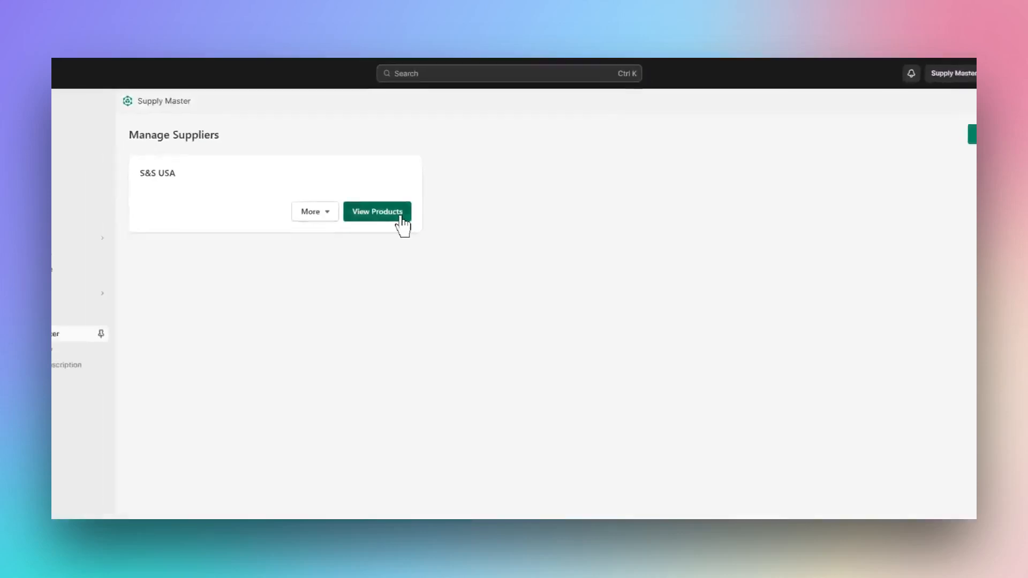
click(377, 211)
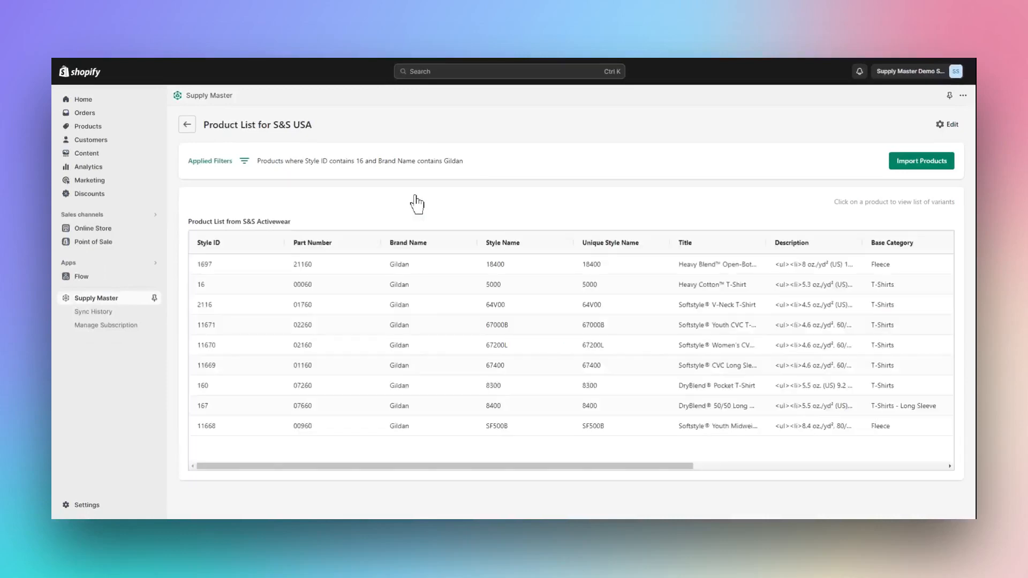
mouse_move(409, 274)
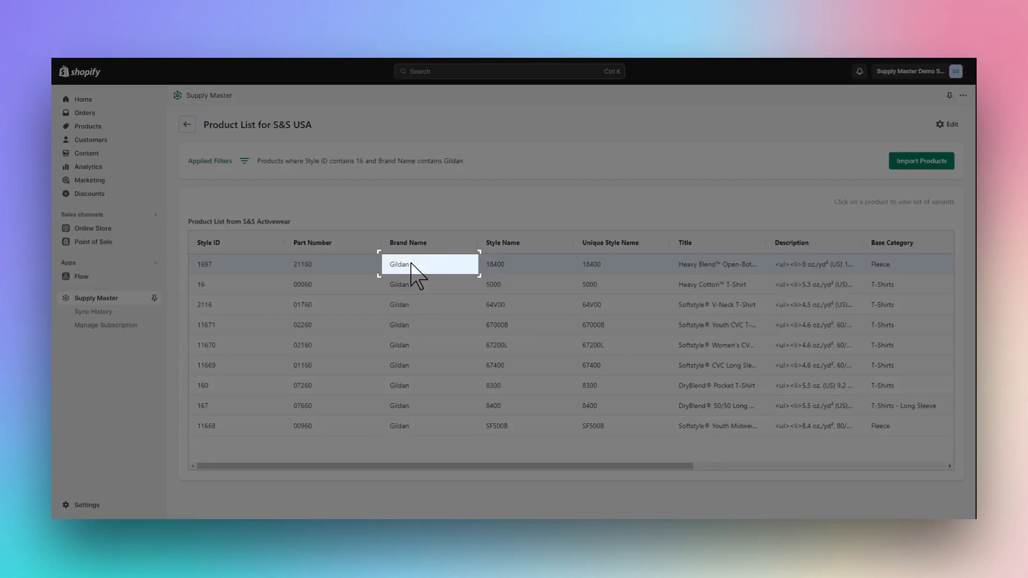
click(399, 264)
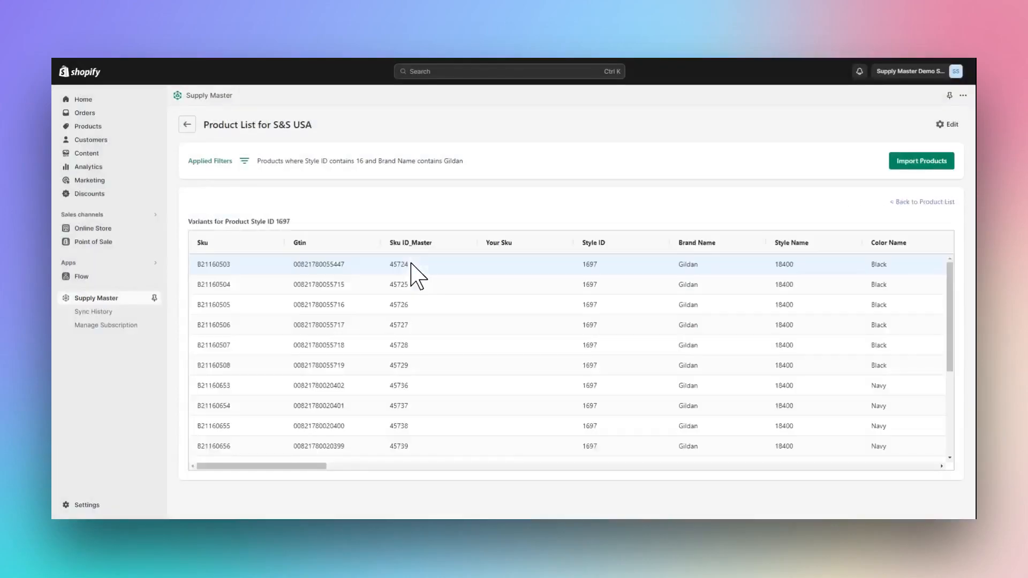
mouse_move(417, 289)
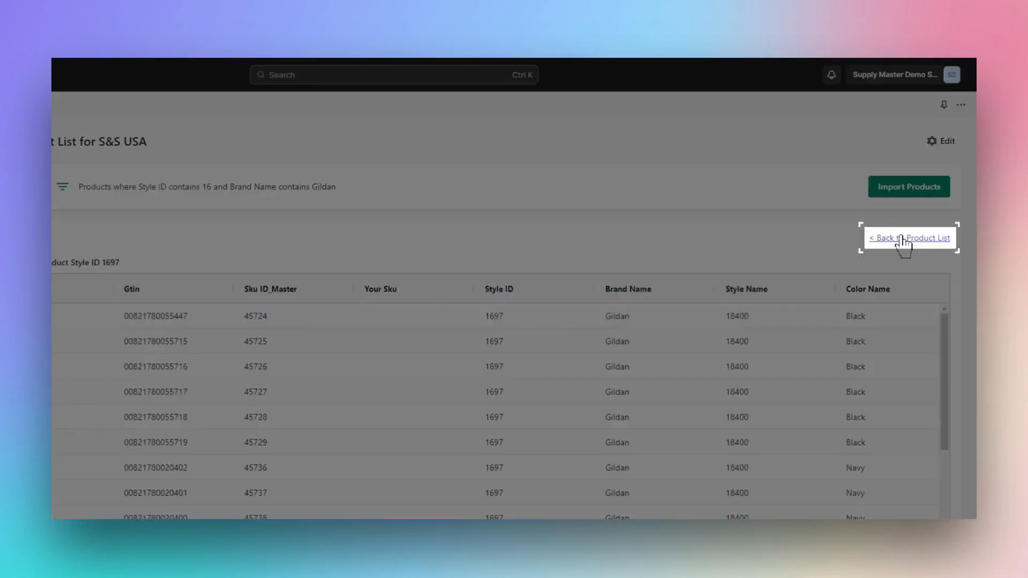
click(907, 237)
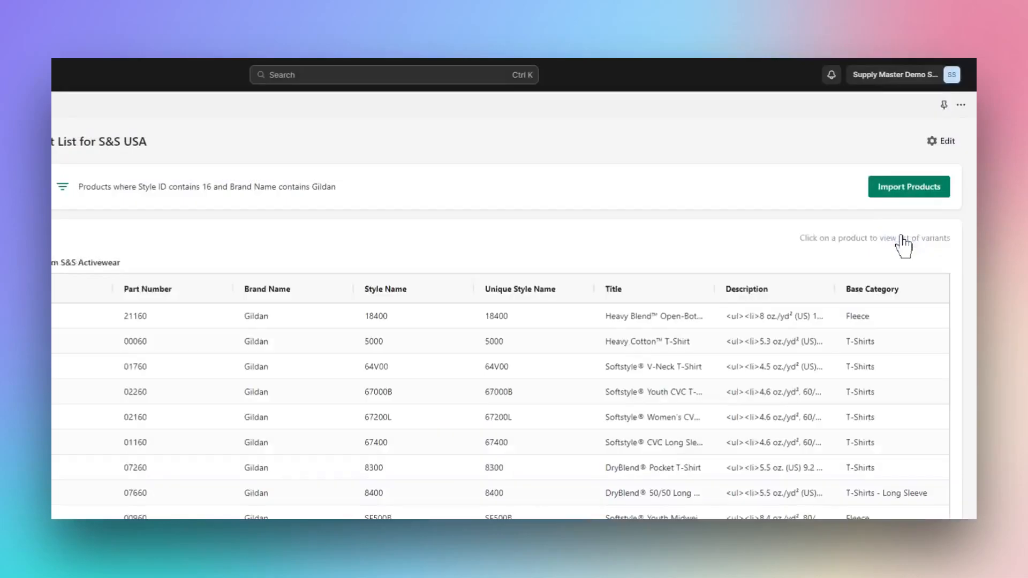
mouse_move(937, 196)
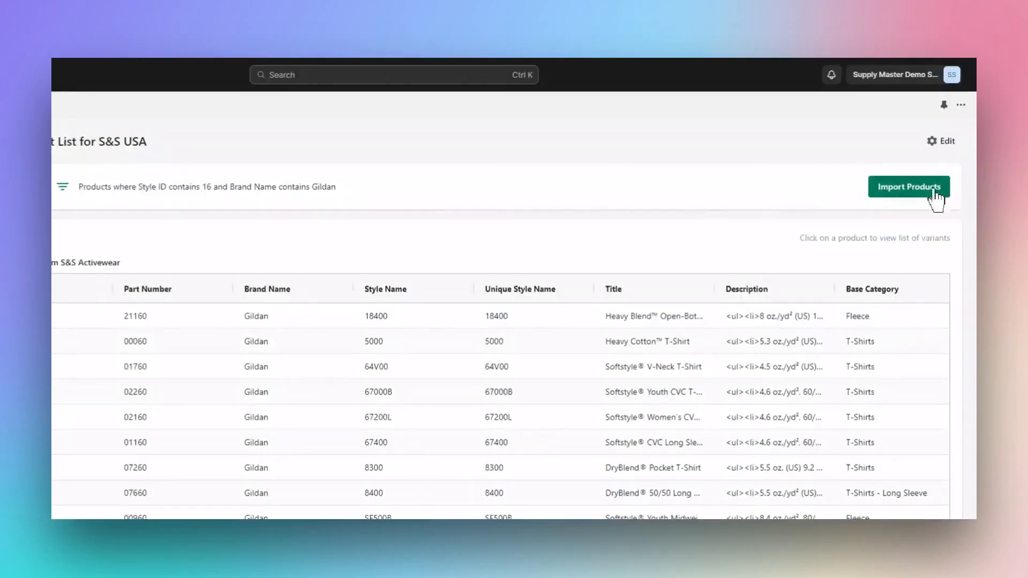
Import the filtered Gildan products from the S&S USA product list.
click(908, 186)
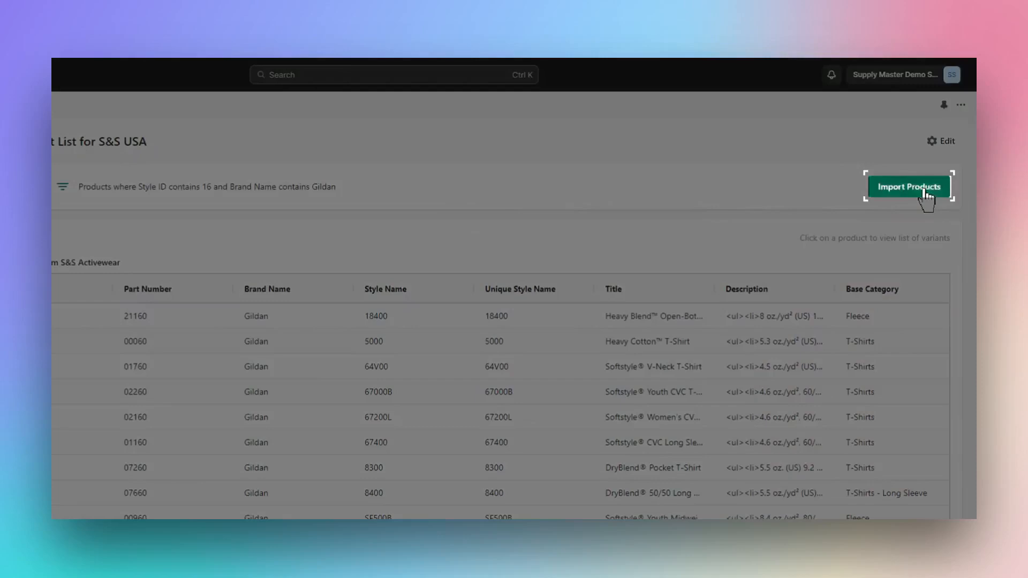
click(908, 186)
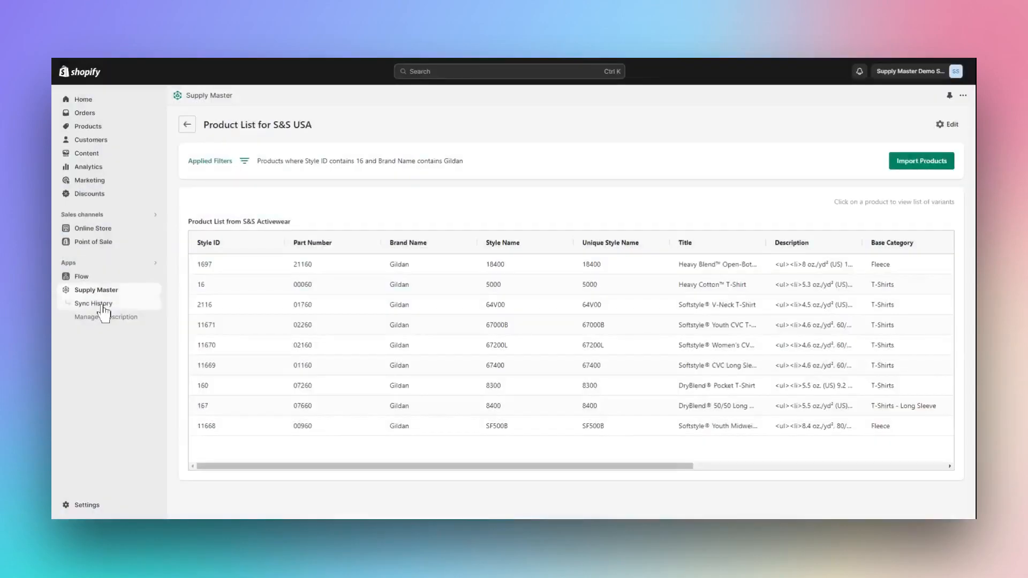
Open Sync History showing the S&S USA update of 9 products and 549 variants.
click(93, 303)
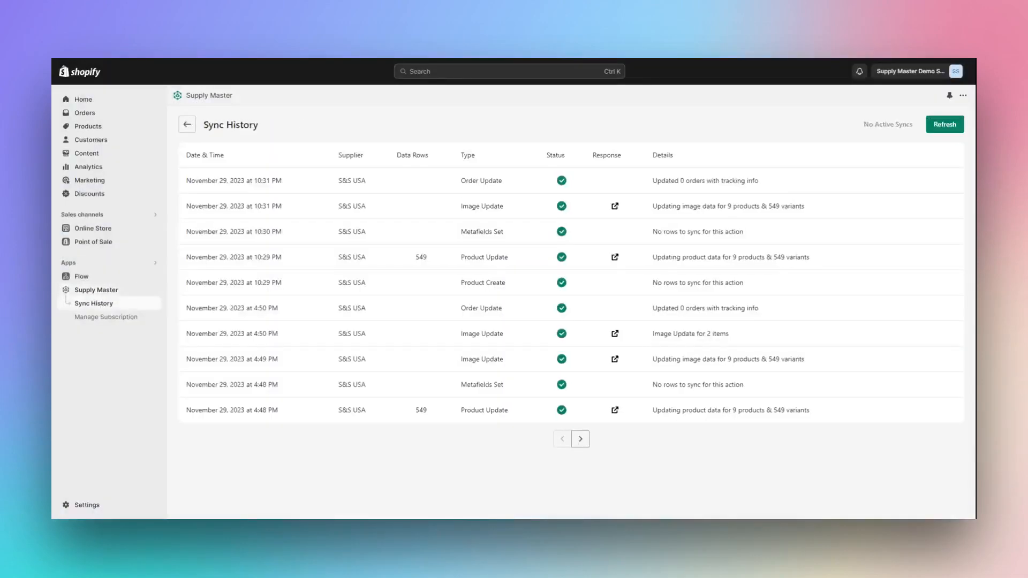
mouse_move(789, 274)
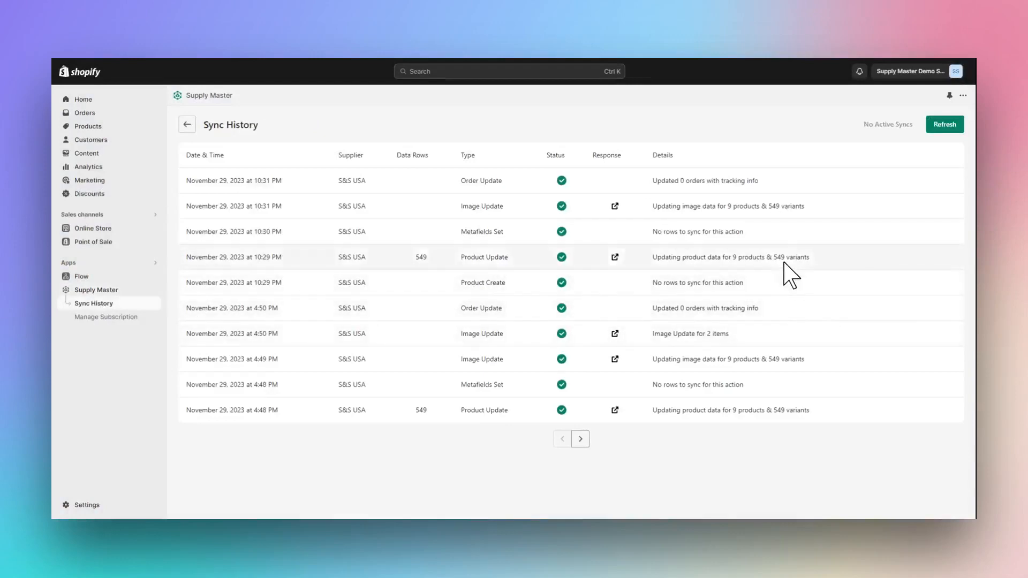
double_click(730, 256)
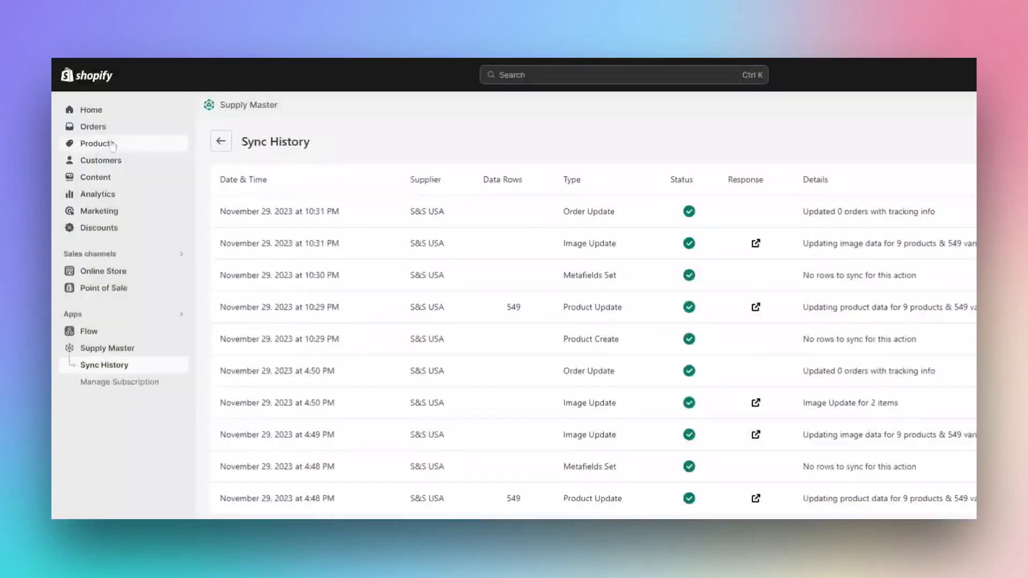
Open the store's Products list to see the nine imported active Gildan items.
click(97, 143)
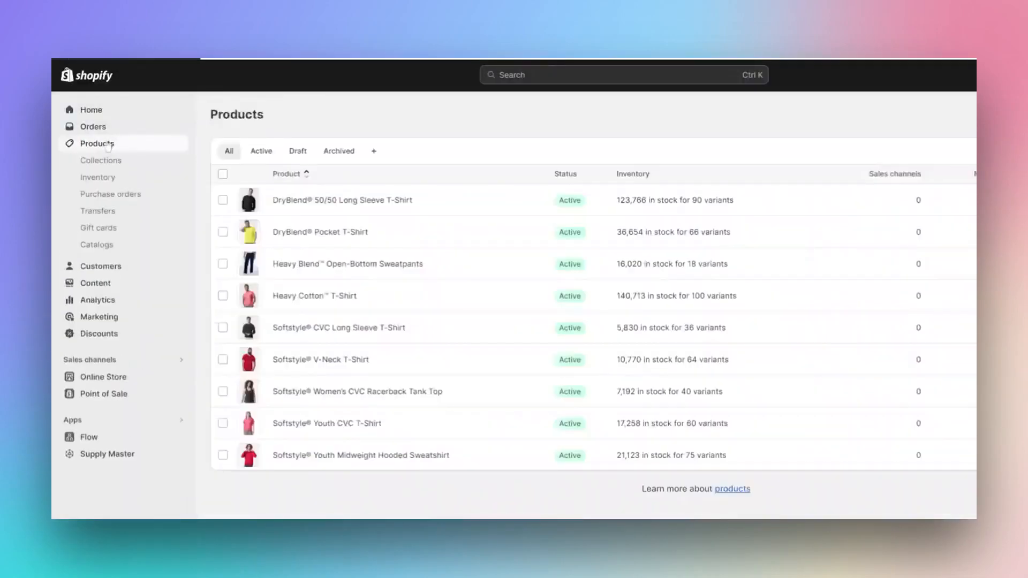
mouse_move(498, 151)
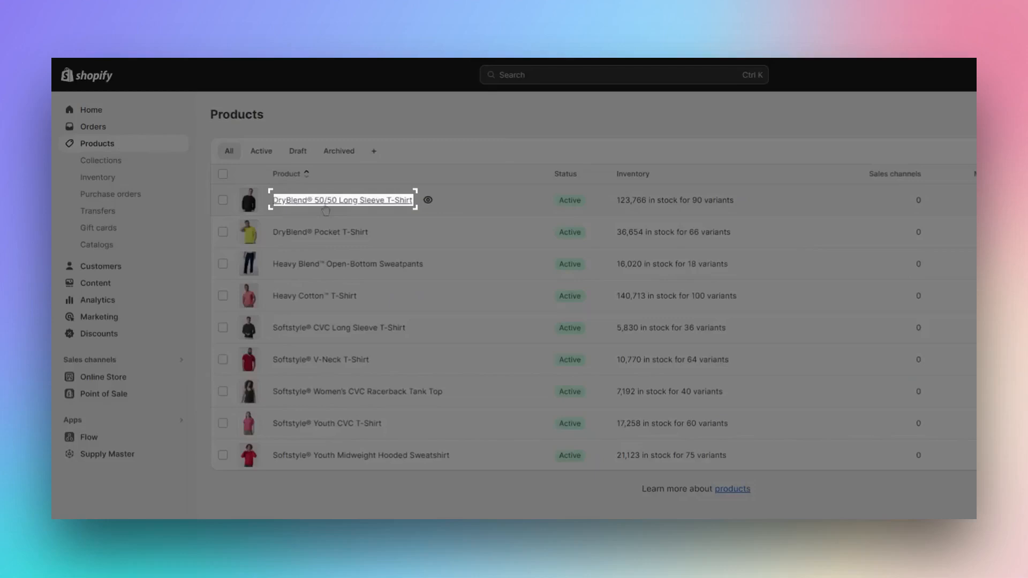
Open the DryBlend® 50/50 Long Sleeve T-Shirt and scroll through its 90 variants.
click(342, 200)
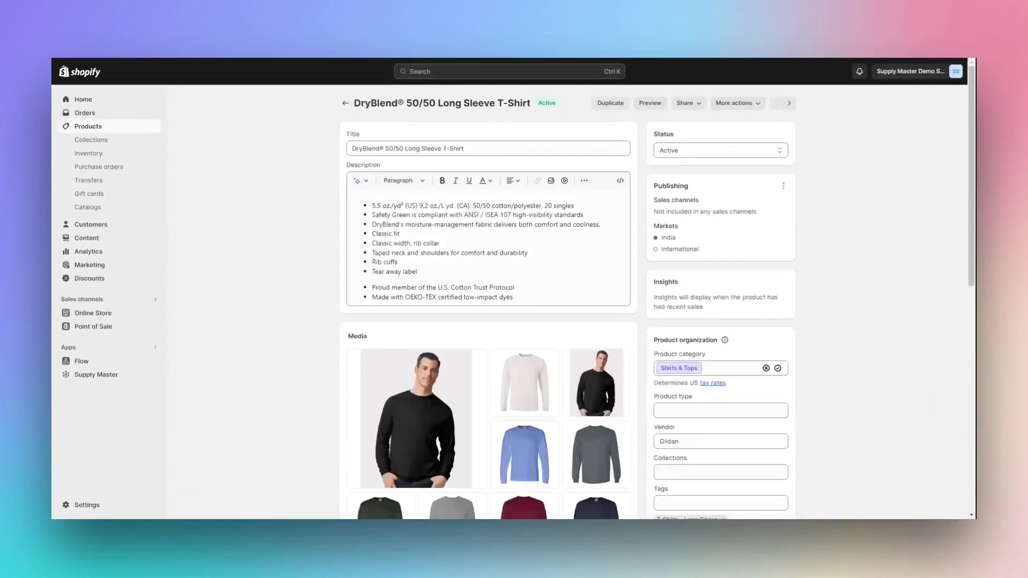
scroll(down, 3)
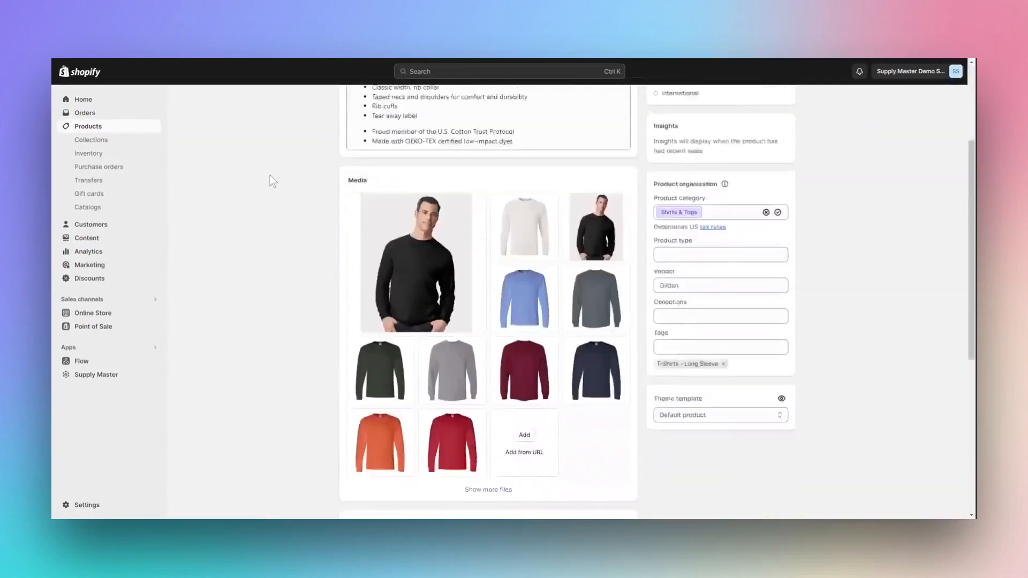
scroll(down, 3)
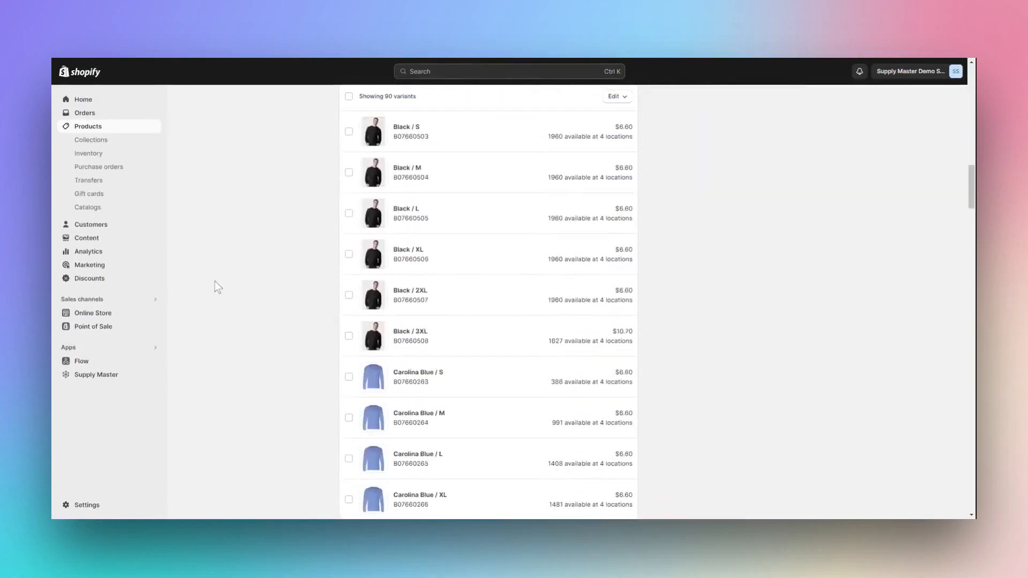
scroll(down, 3)
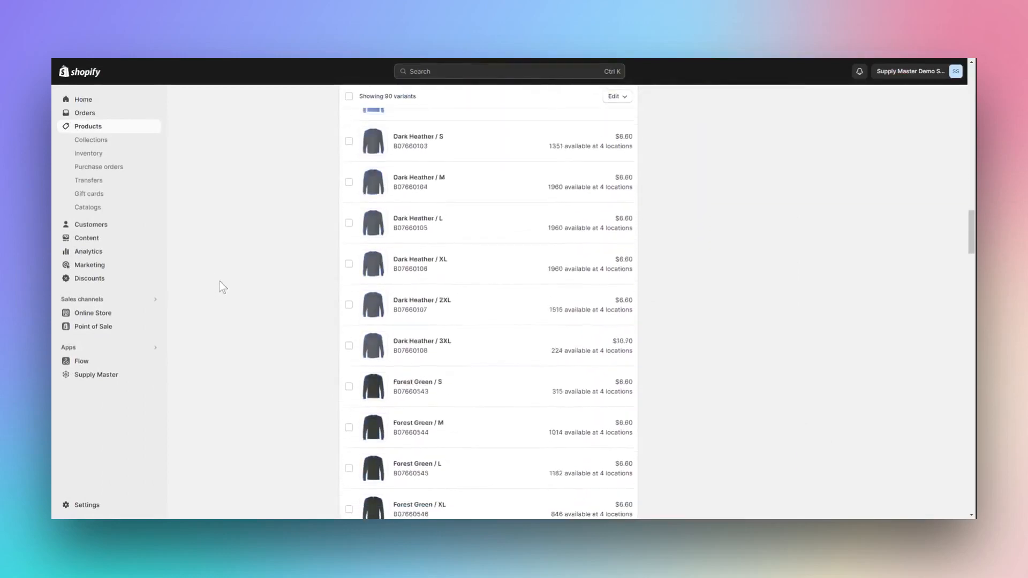
scroll(down, 3)
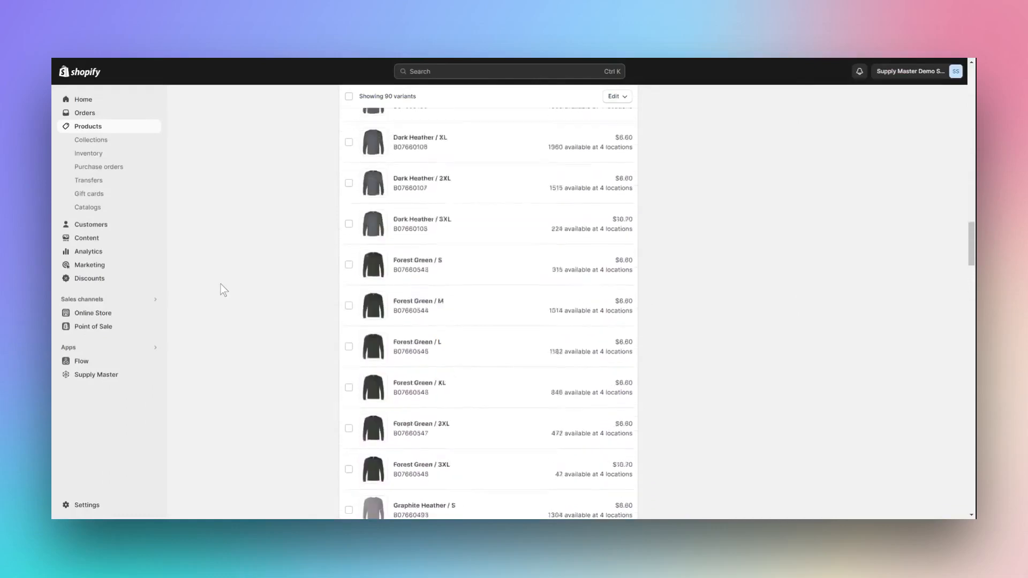
scroll(up, 3)
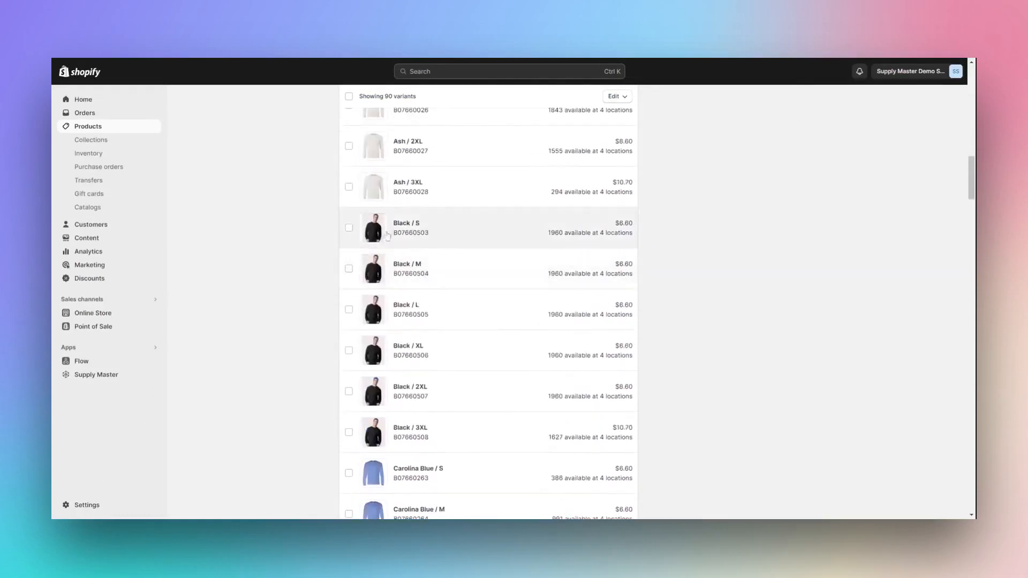
Assign the black long-sleeve photo to Black / S and check its SKU and 490-unit stock.
click(373, 228)
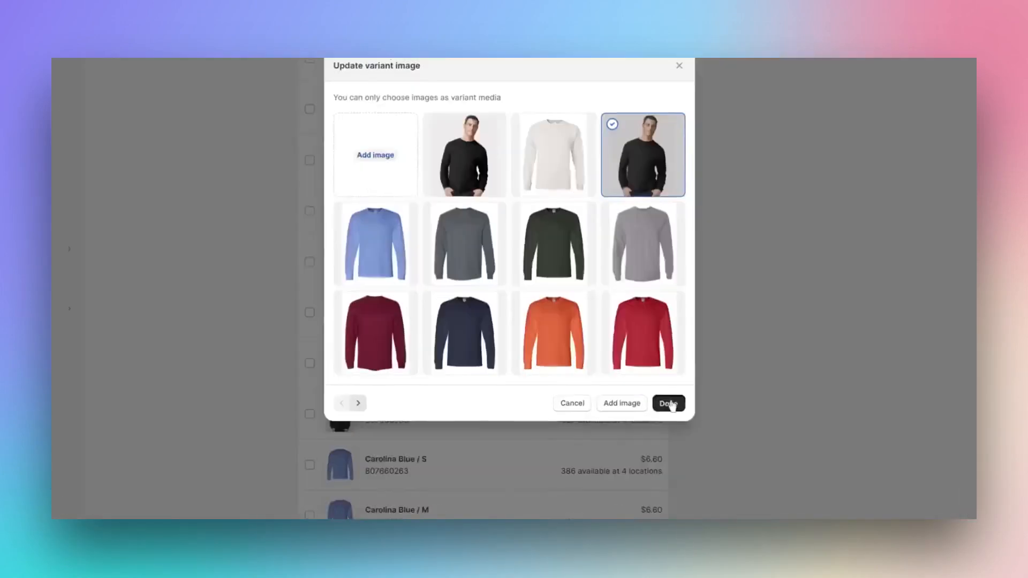
click(667, 403)
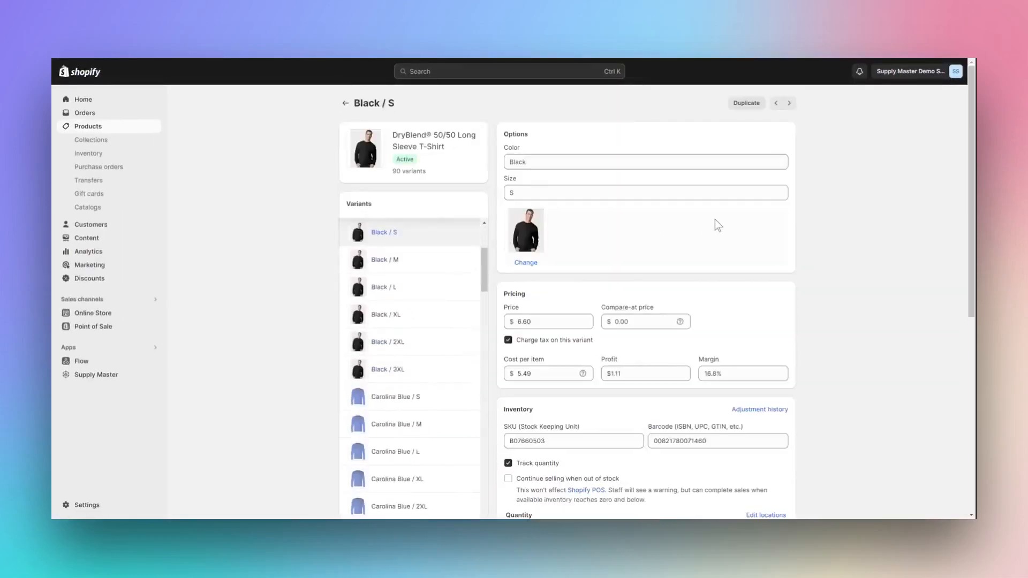
scroll(down, 3)
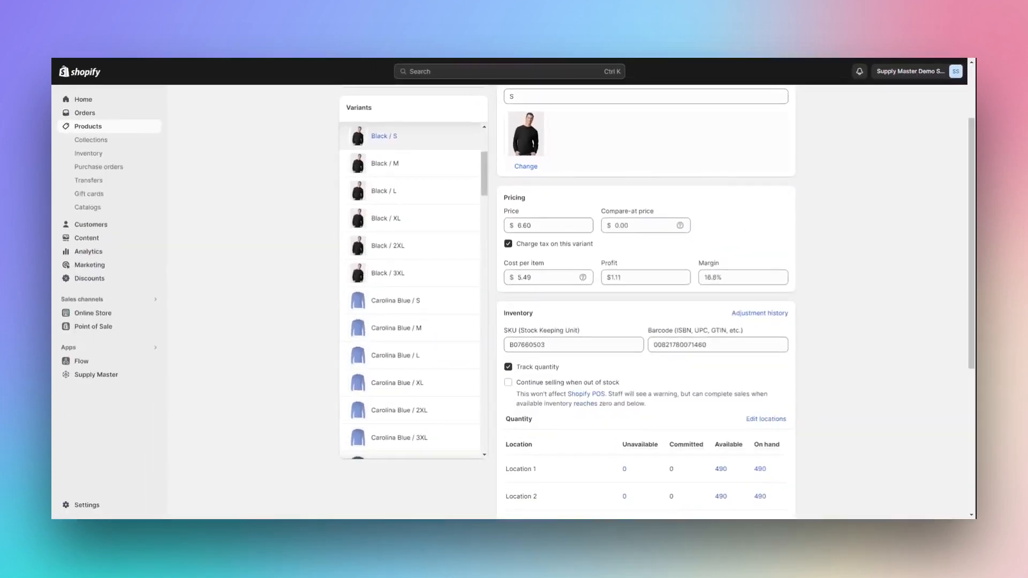
mouse_move(549, 318)
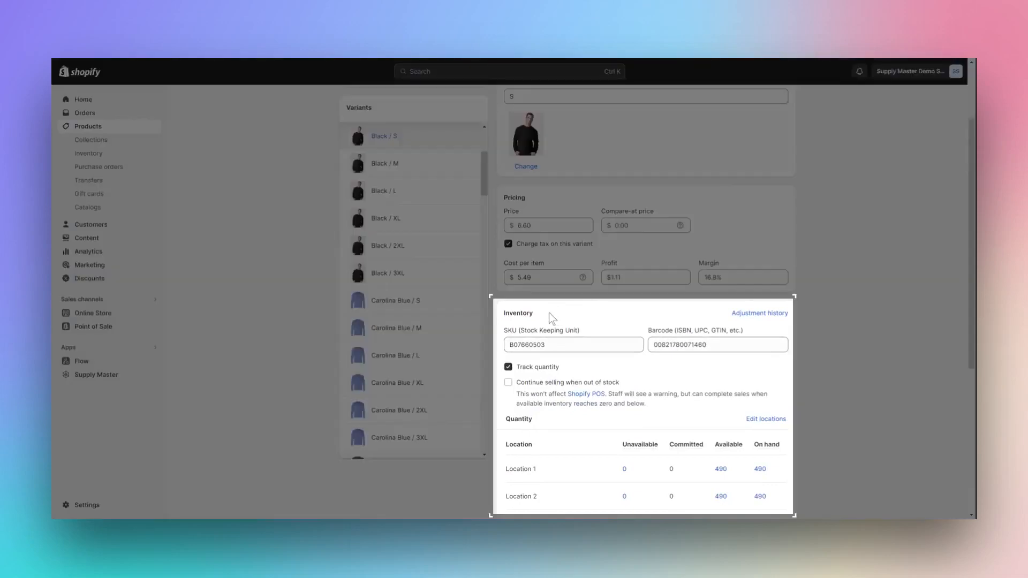
click(572, 344)
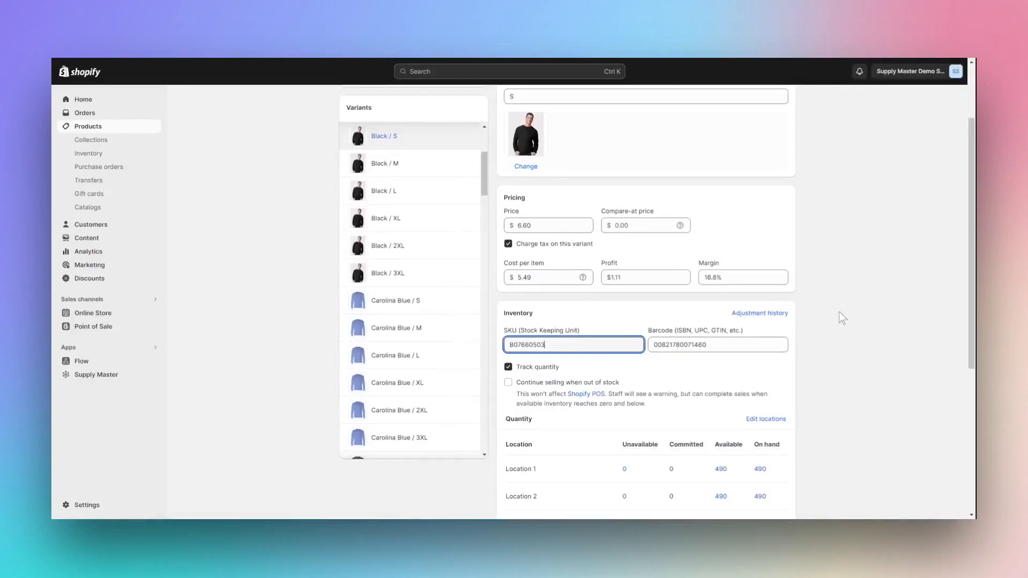
scroll(down, 3)
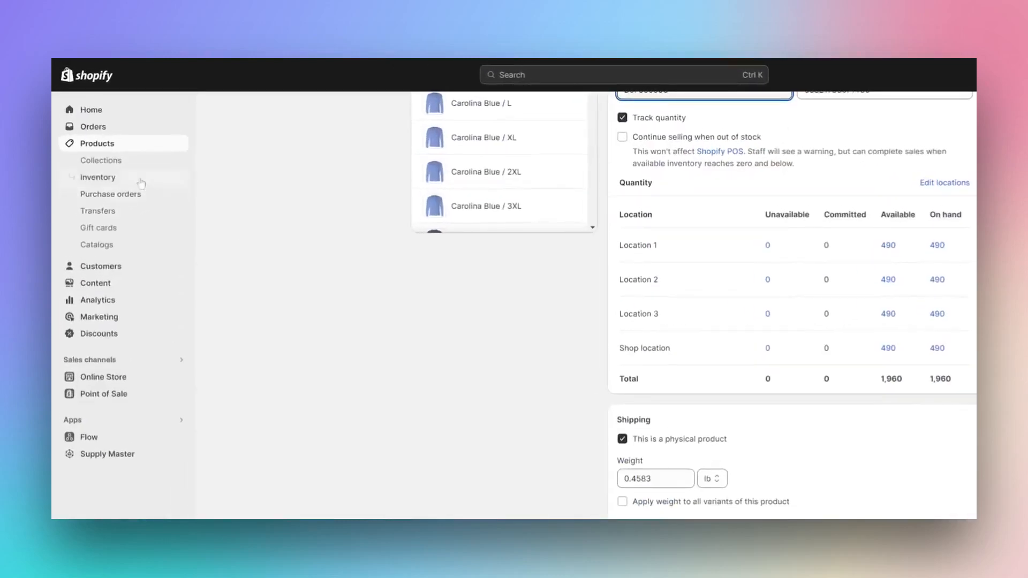
Open the inventory overview and view stock levels for Location 2.
click(98, 177)
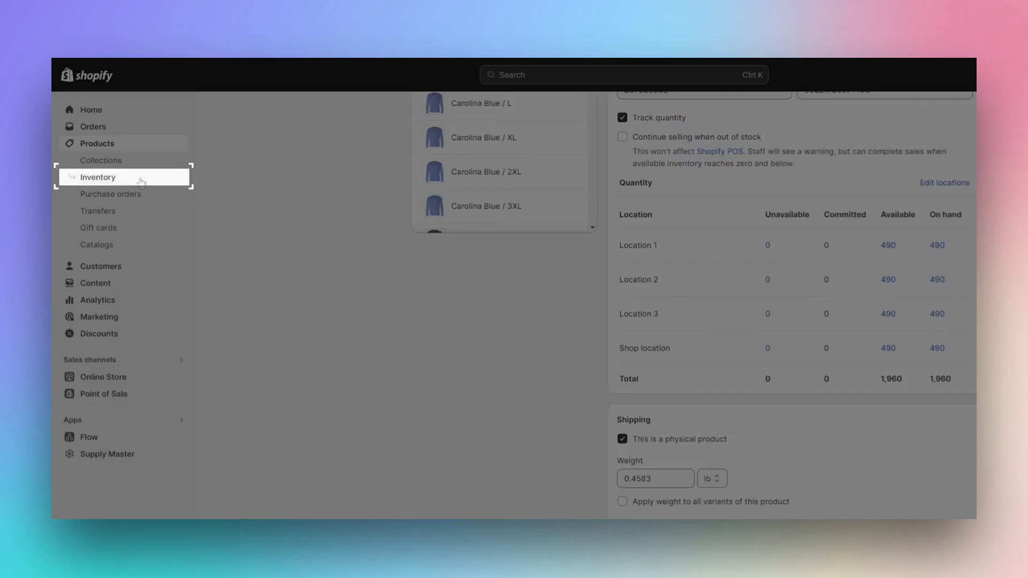
click(98, 178)
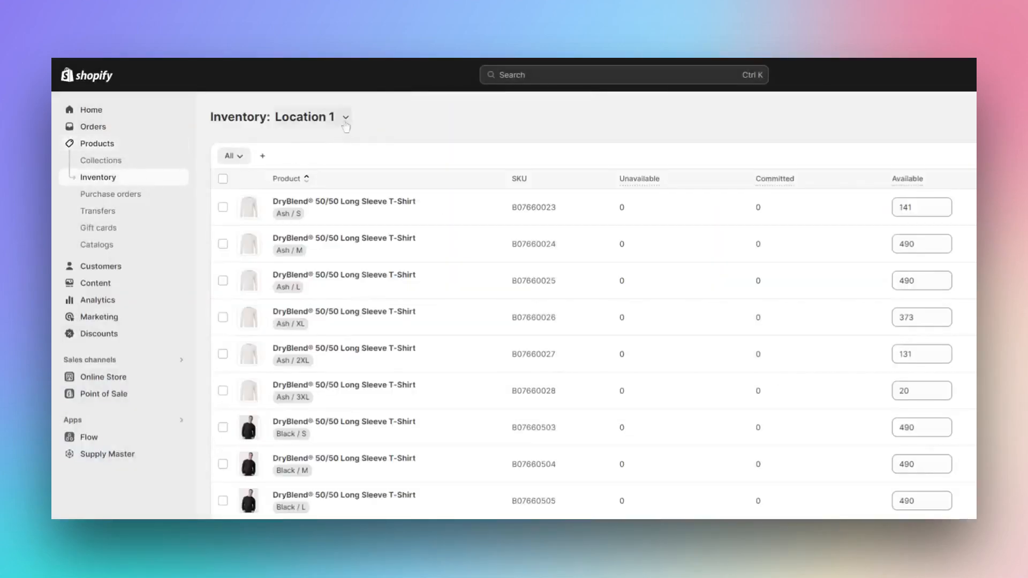
click(345, 117)
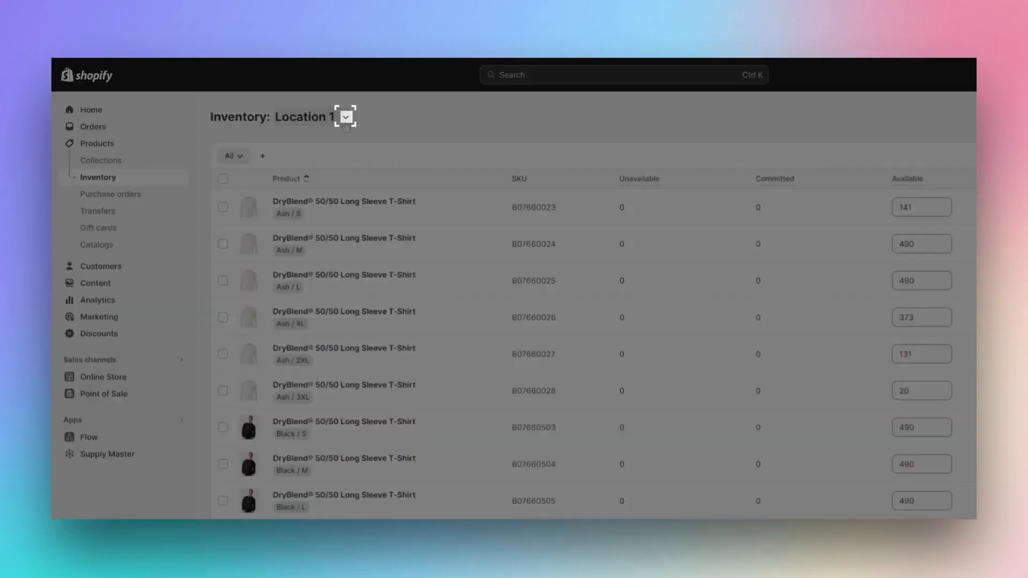
click(345, 117)
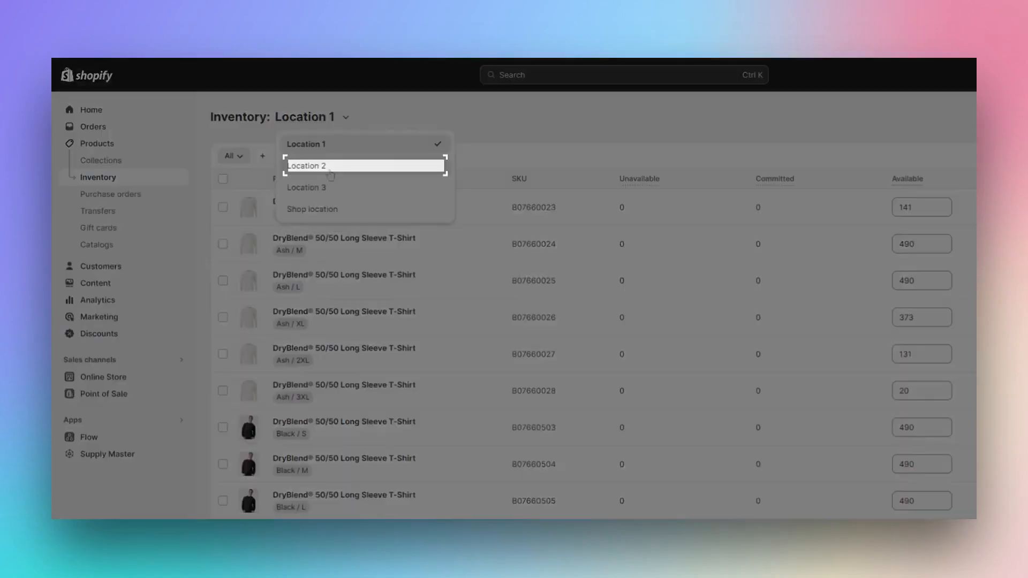
click(307, 166)
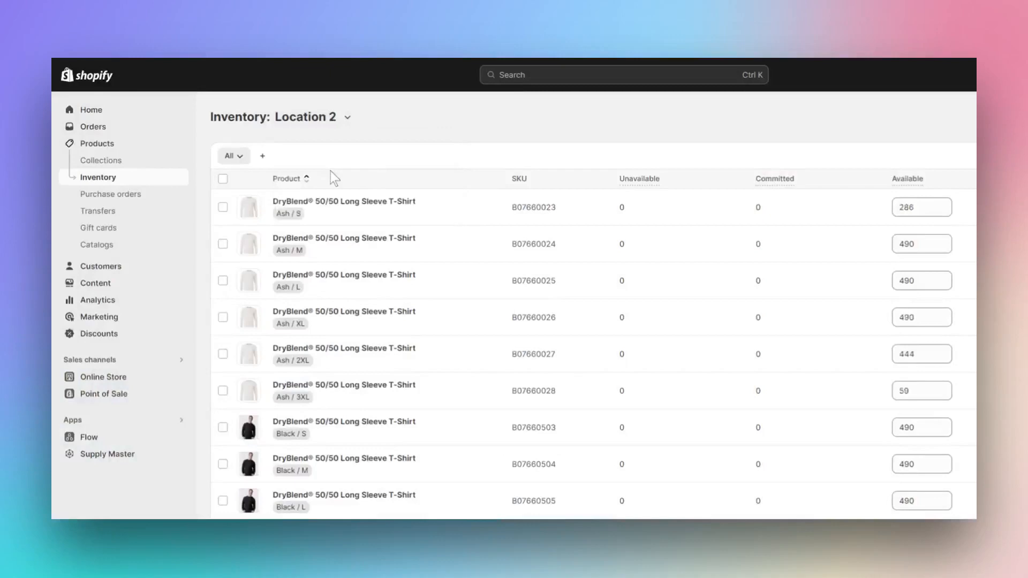
mouse_move(346, 119)
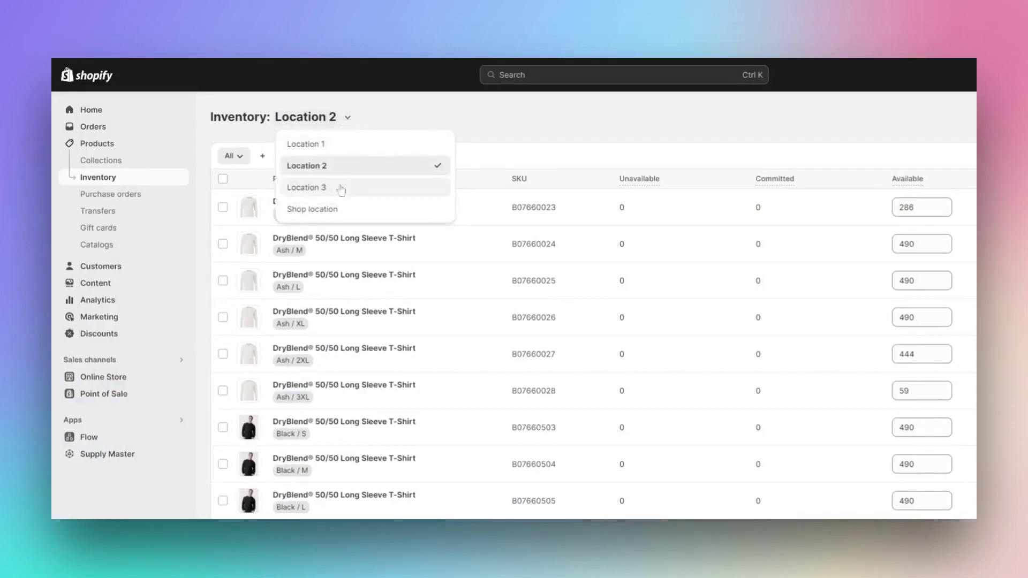
View Location 3 stock, then bring up S&S USA's options in Supply Master.
click(306, 187)
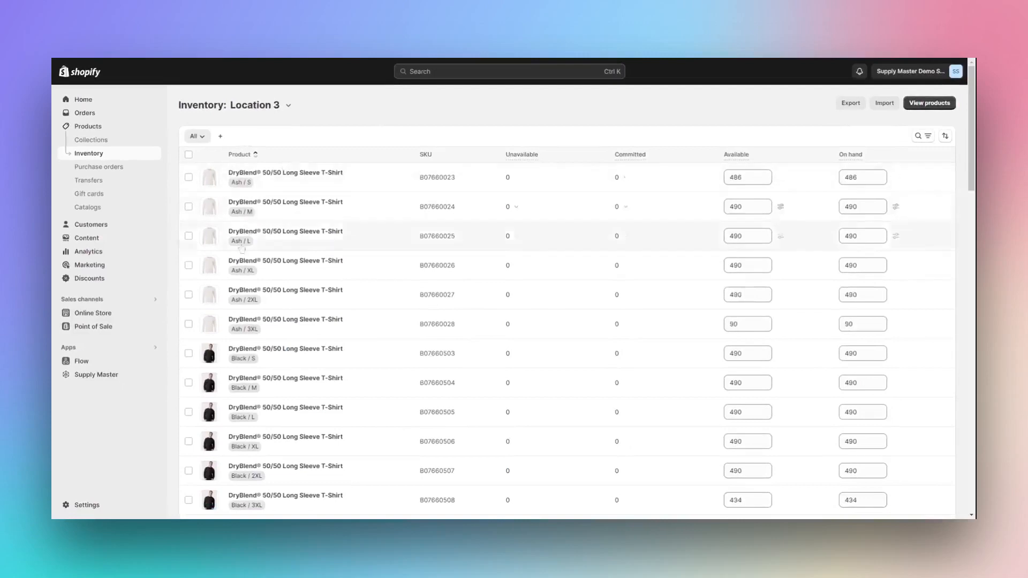
scroll(down, 3)
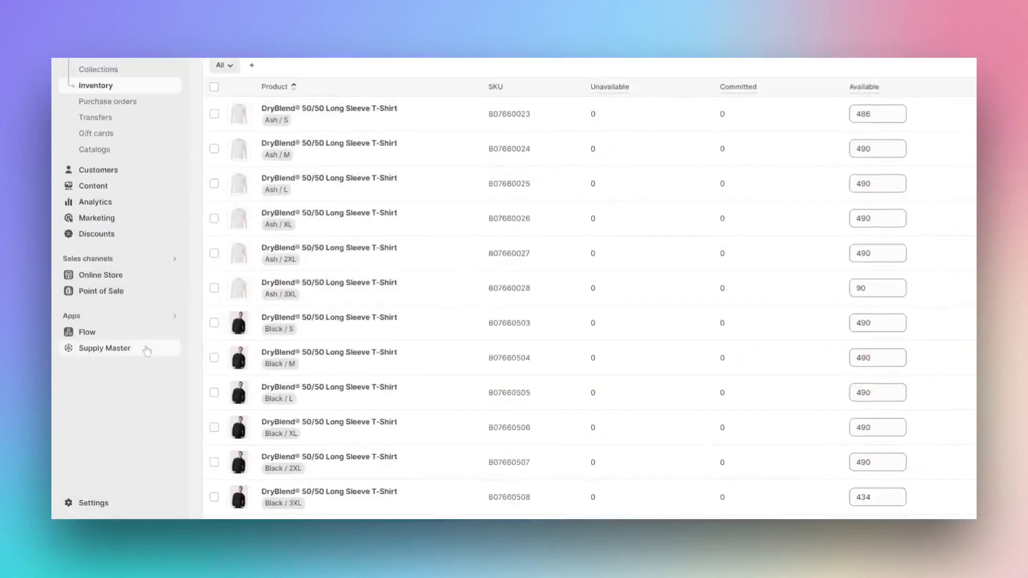
click(103, 348)
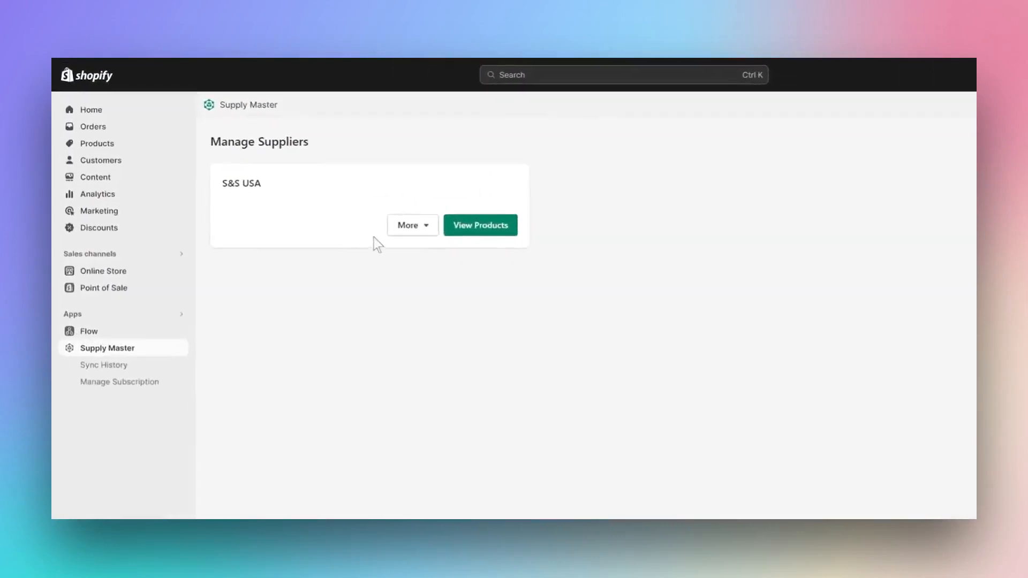
click(411, 225)
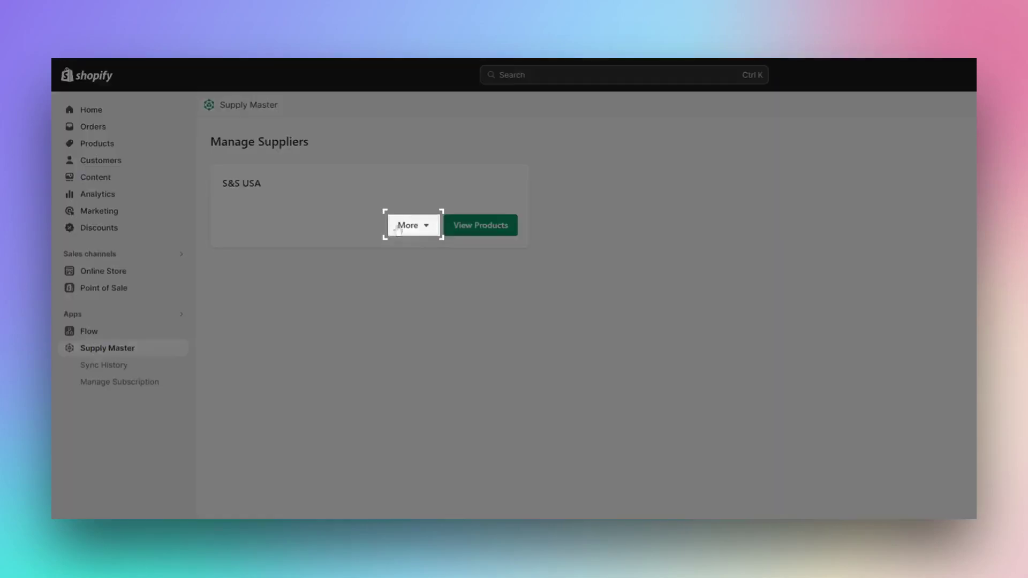
Edit S&S USA, expand Match Fields, and pick the supplier and Shopify fields for Title.
click(411, 225)
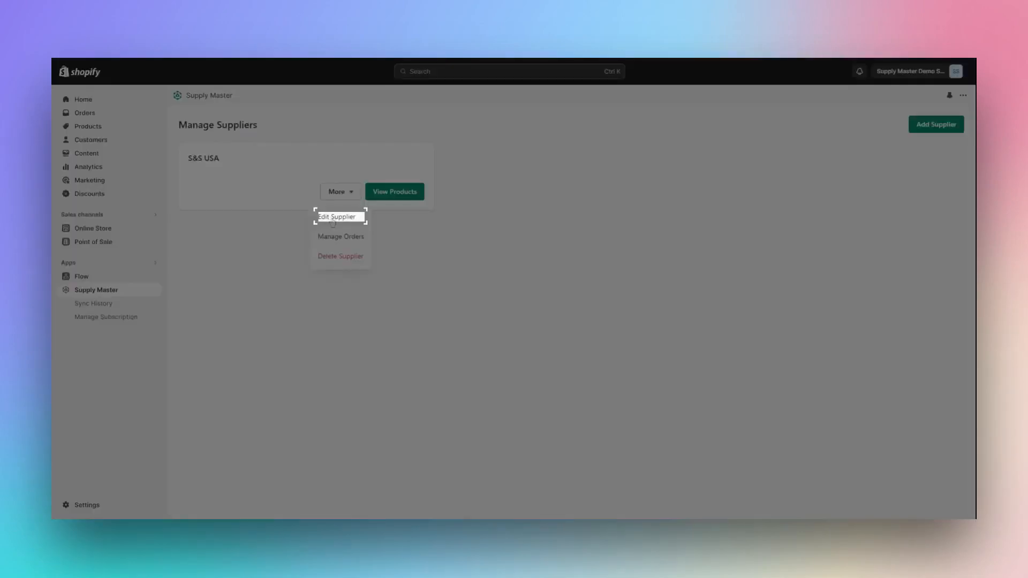
click(335, 217)
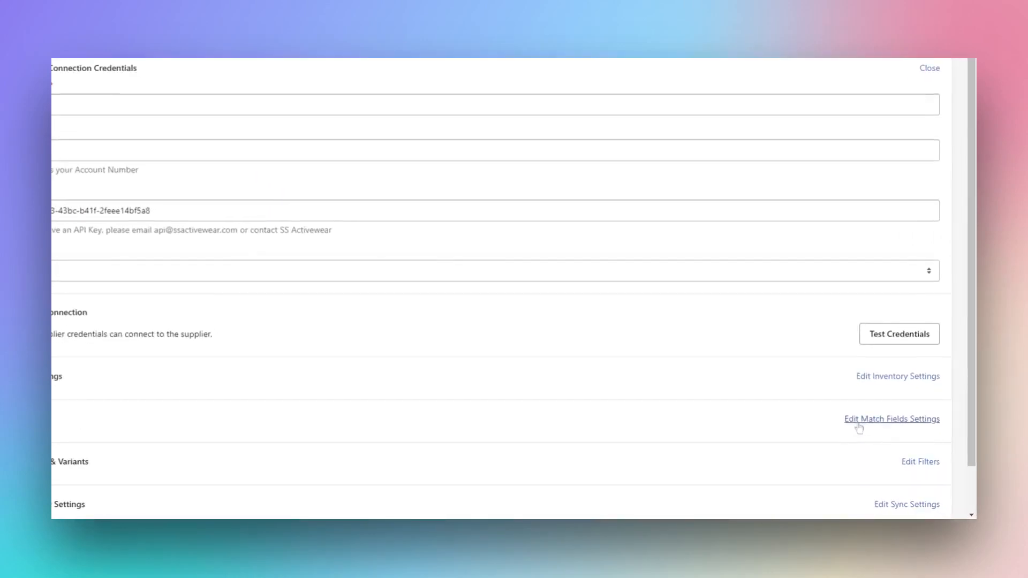
click(891, 418)
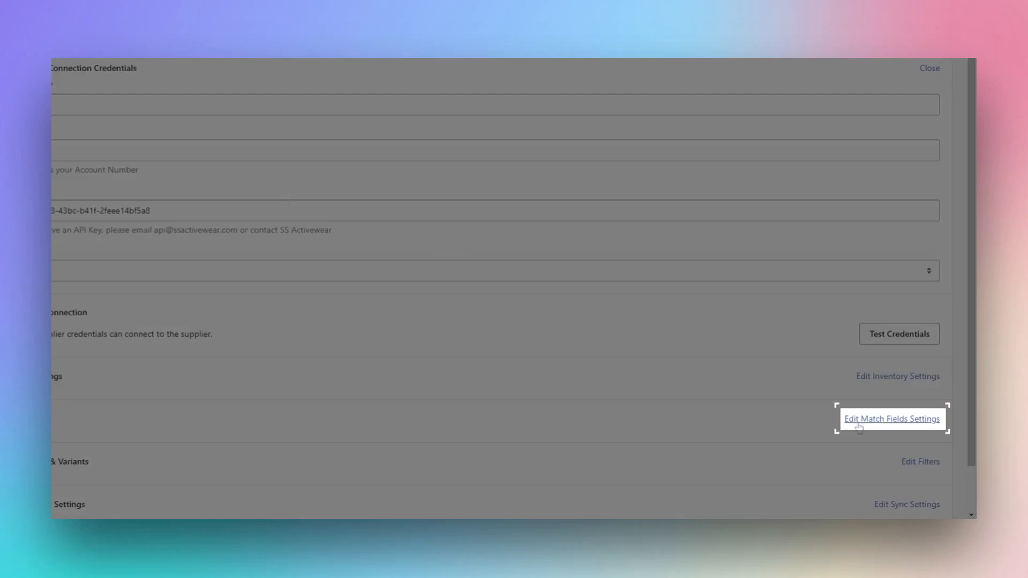
click(891, 419)
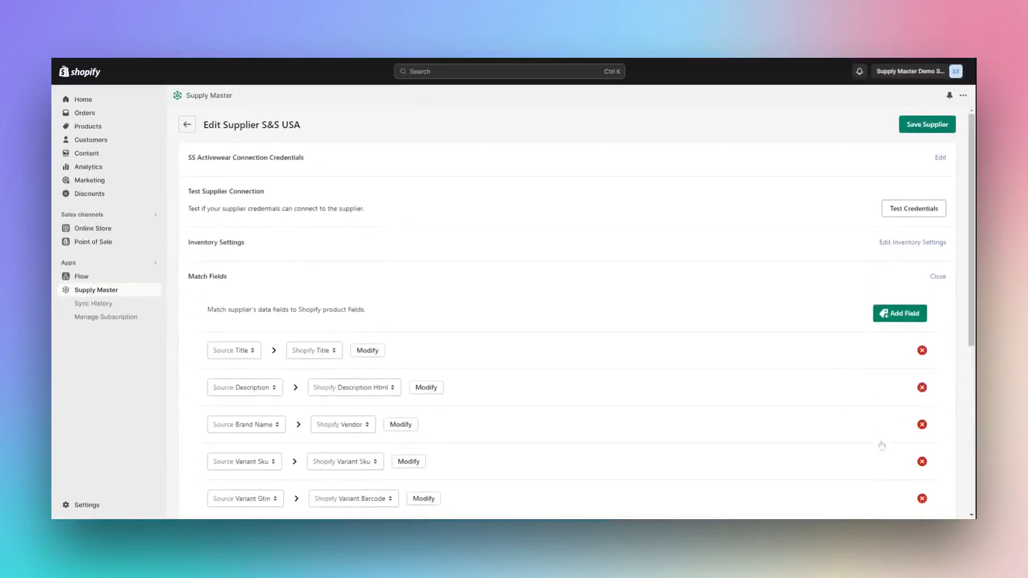
mouse_move(739, 348)
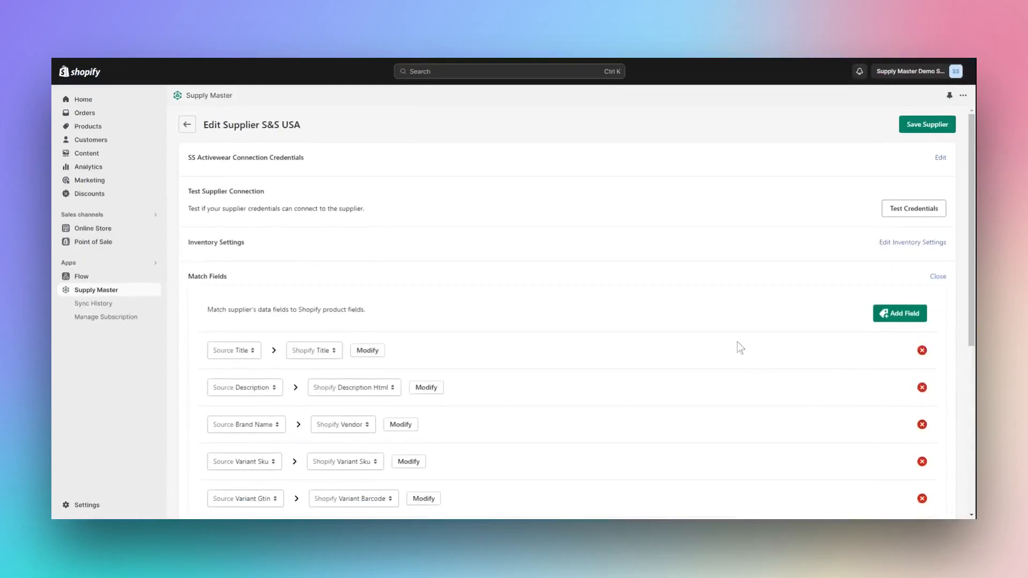
mouse_move(198, 364)
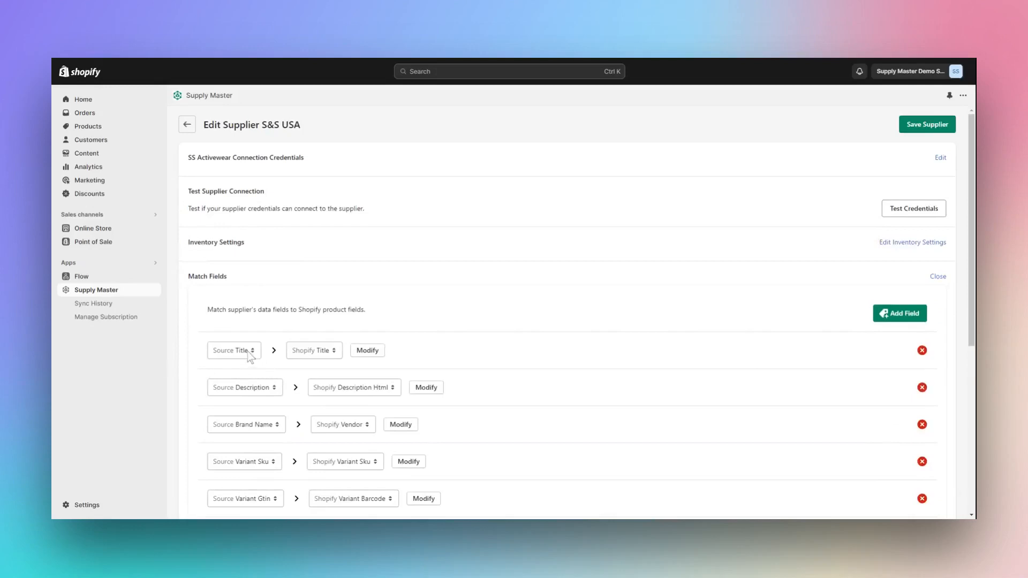
click(233, 350)
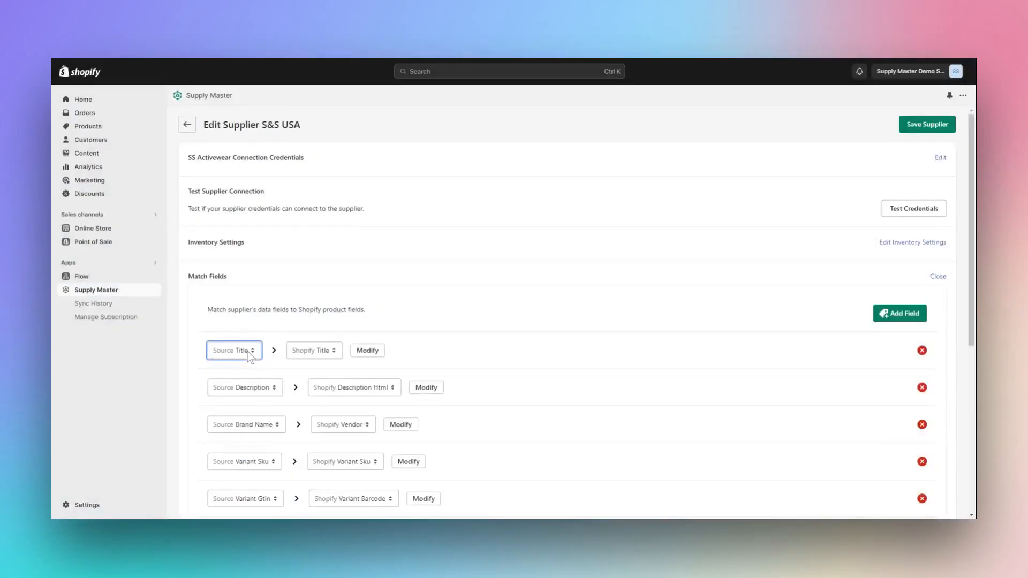
mouse_move(323, 352)
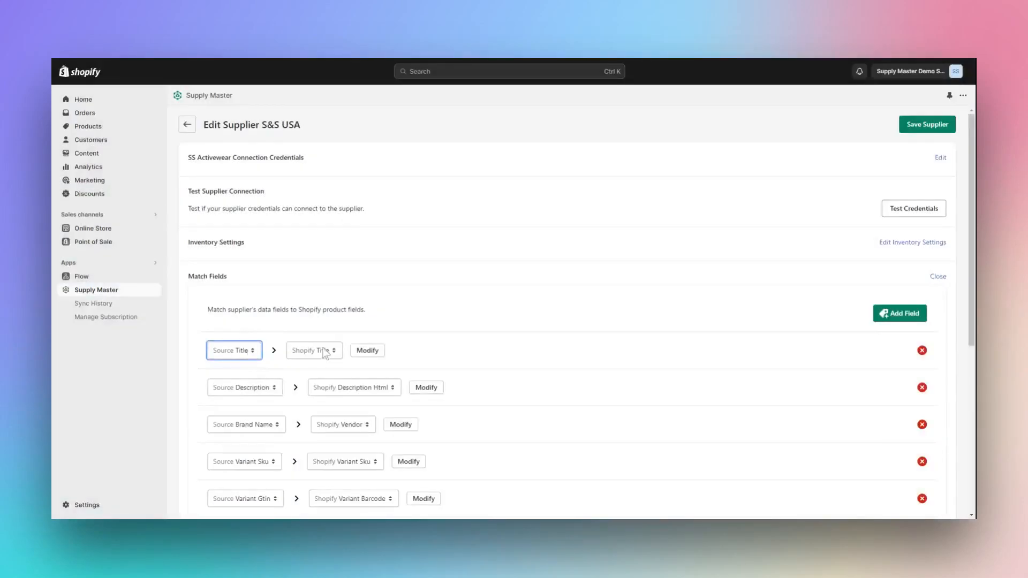
click(314, 350)
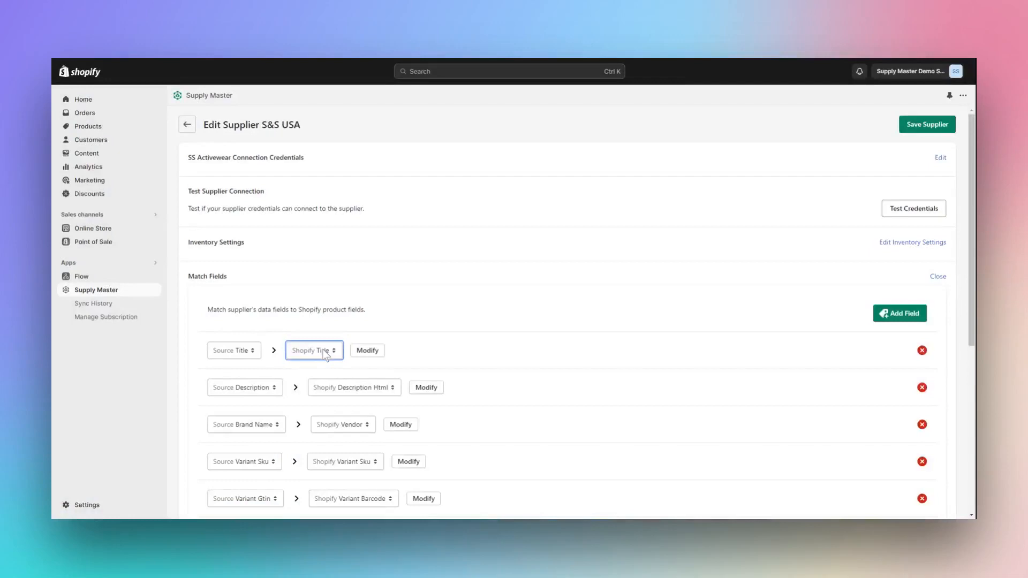
mouse_move(615, 360)
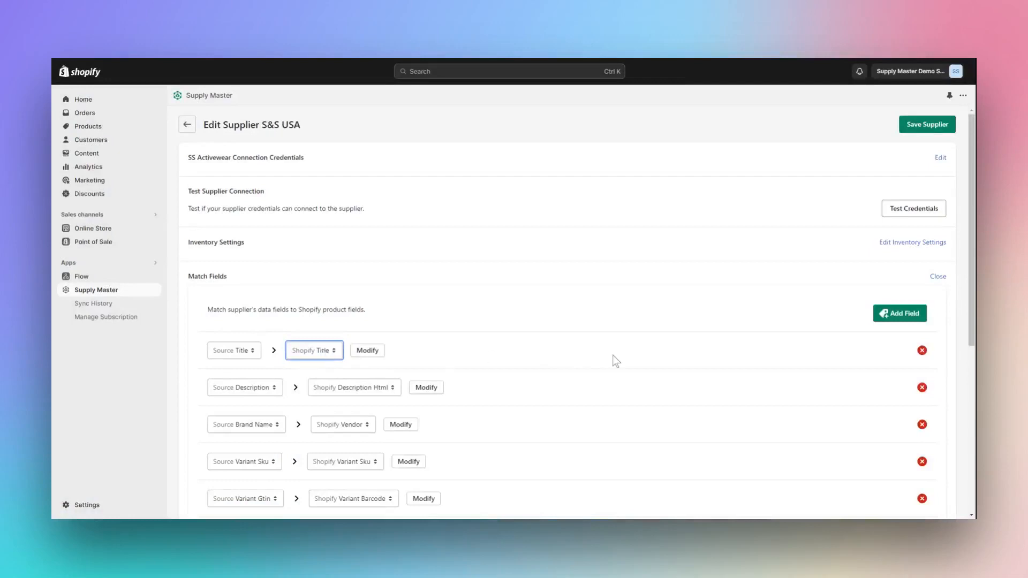
scroll(down, 3)
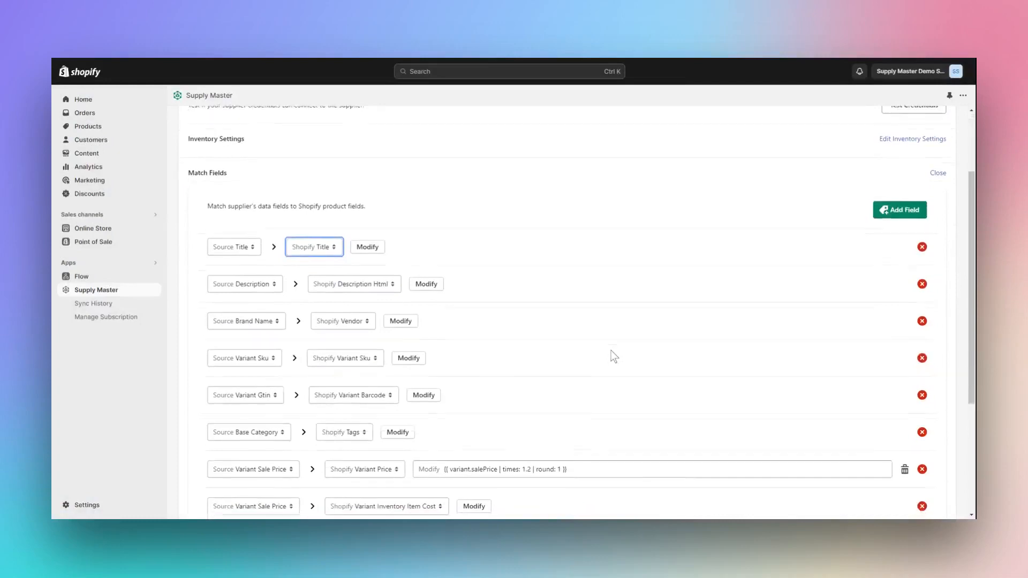
scroll(down, 3)
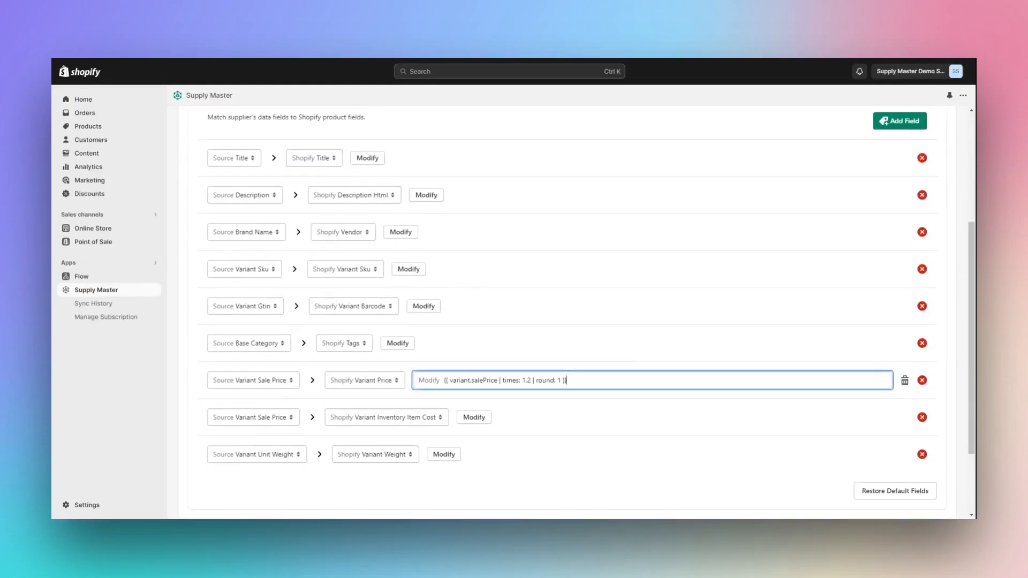
scroll(down, 3)
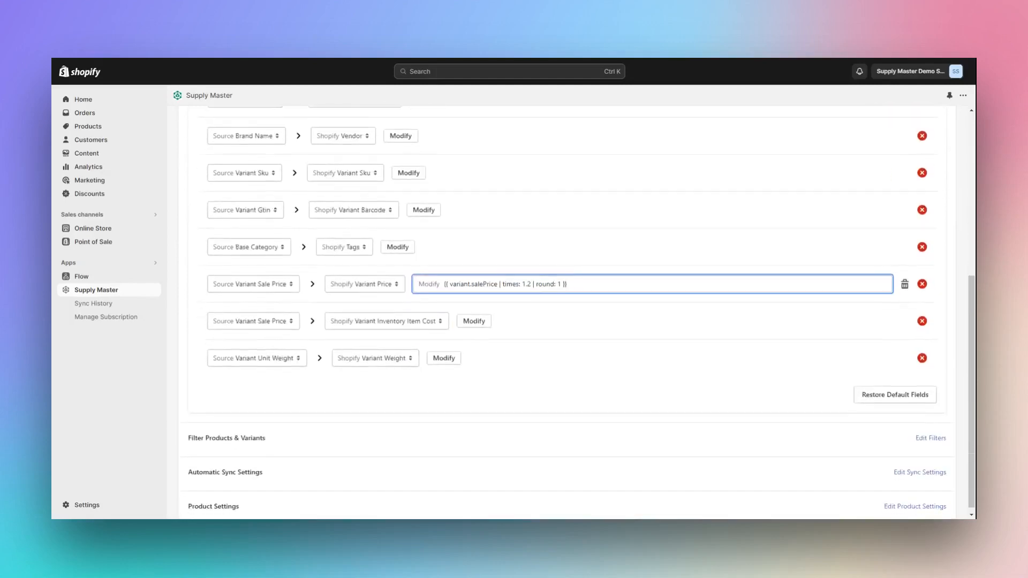
scroll(up, 3)
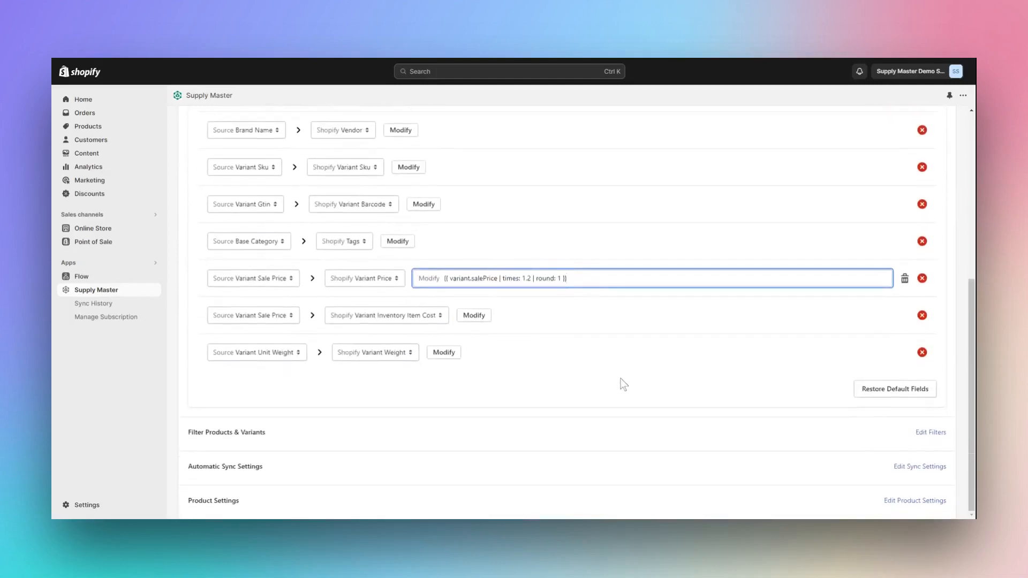
mouse_move(627, 426)
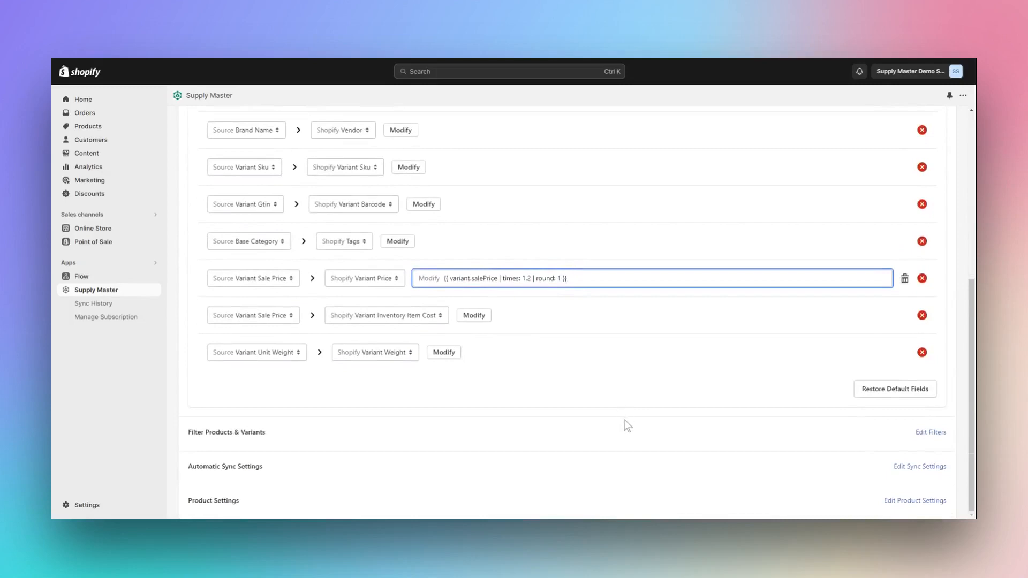
mouse_move(802, 468)
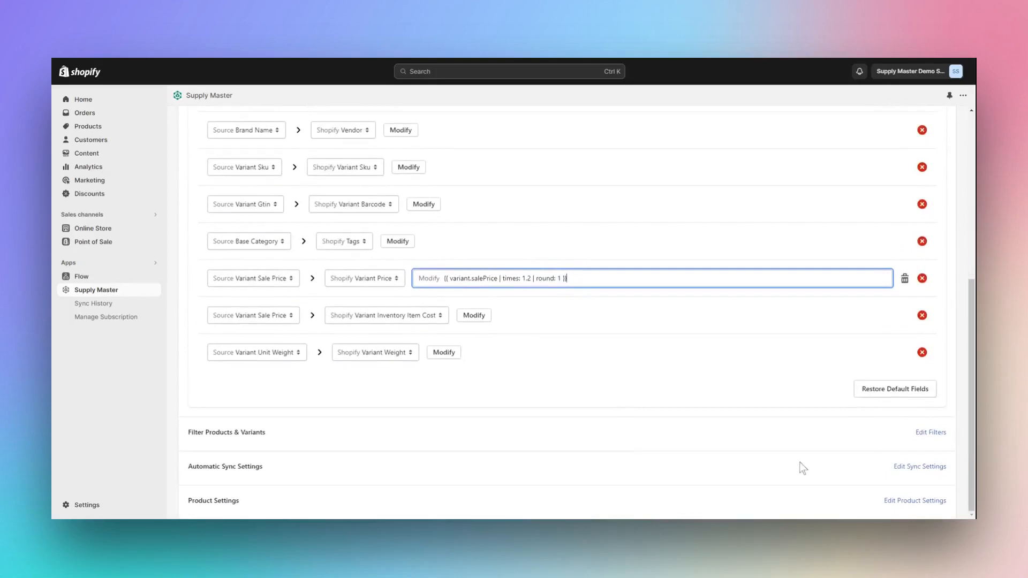
scroll(down, 3)
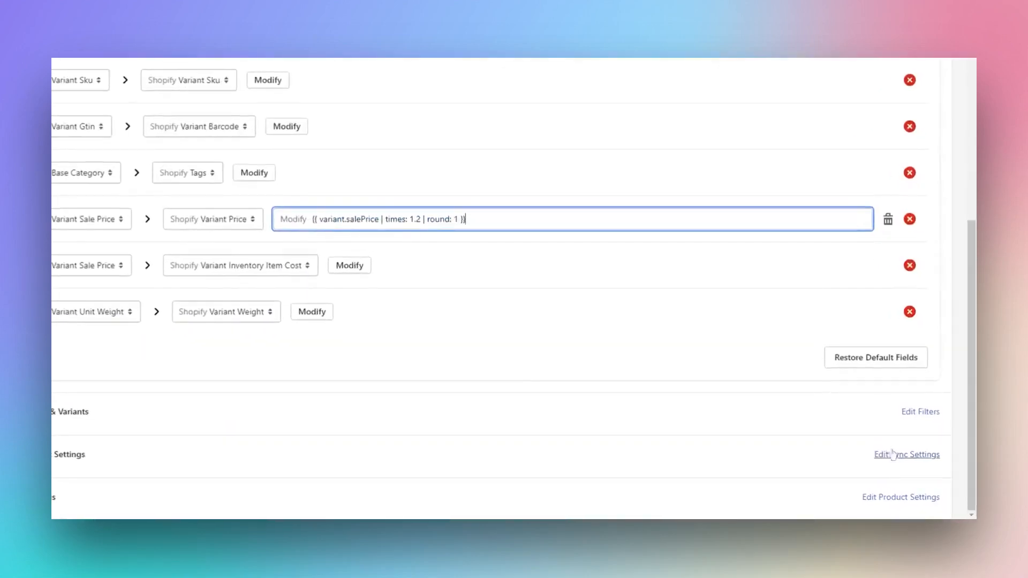
Set the S&S USA automatic sync frequency to Daily and close the sync settings.
click(906, 454)
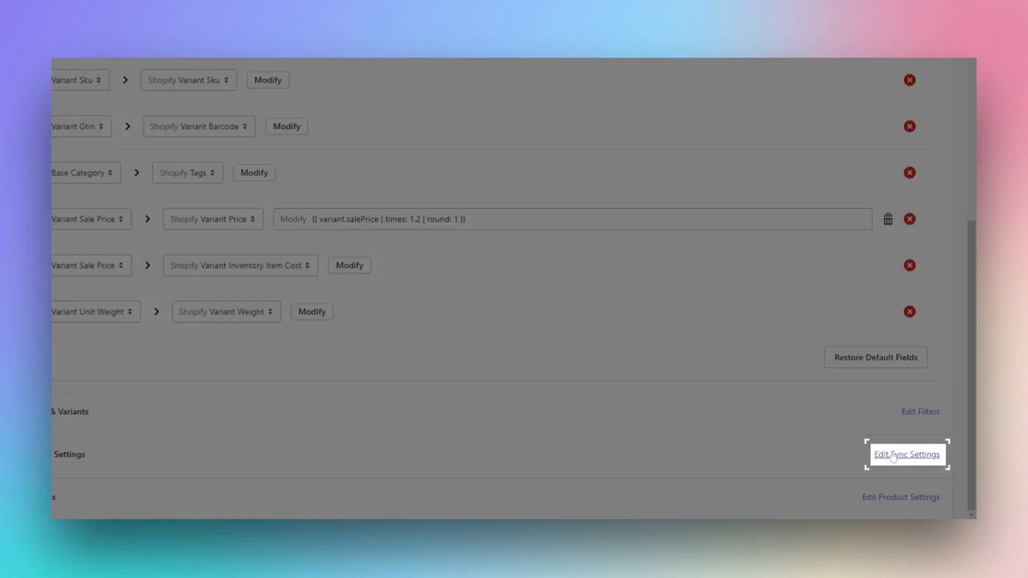
click(905, 454)
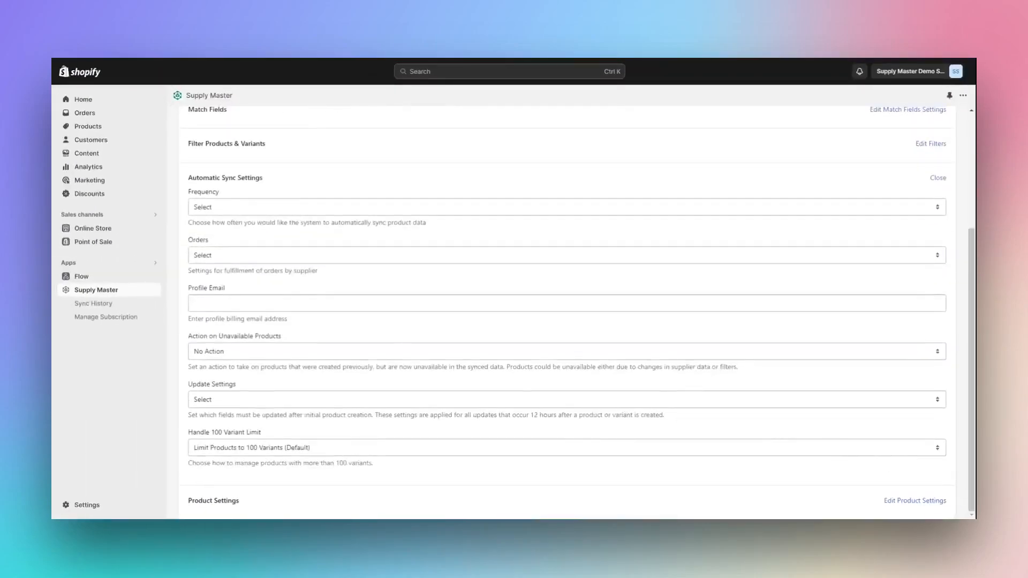
mouse_move(321, 219)
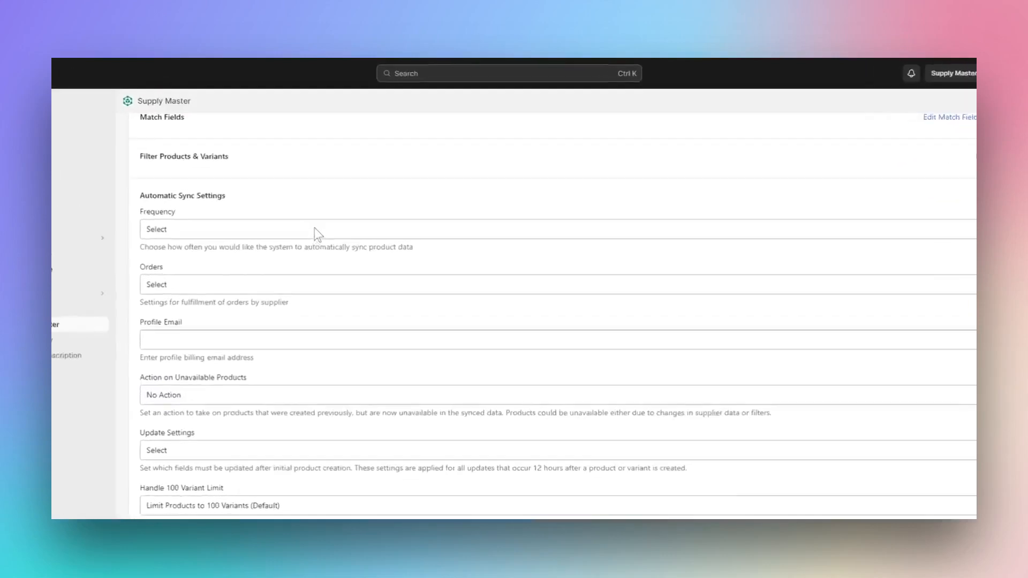
click(228, 228)
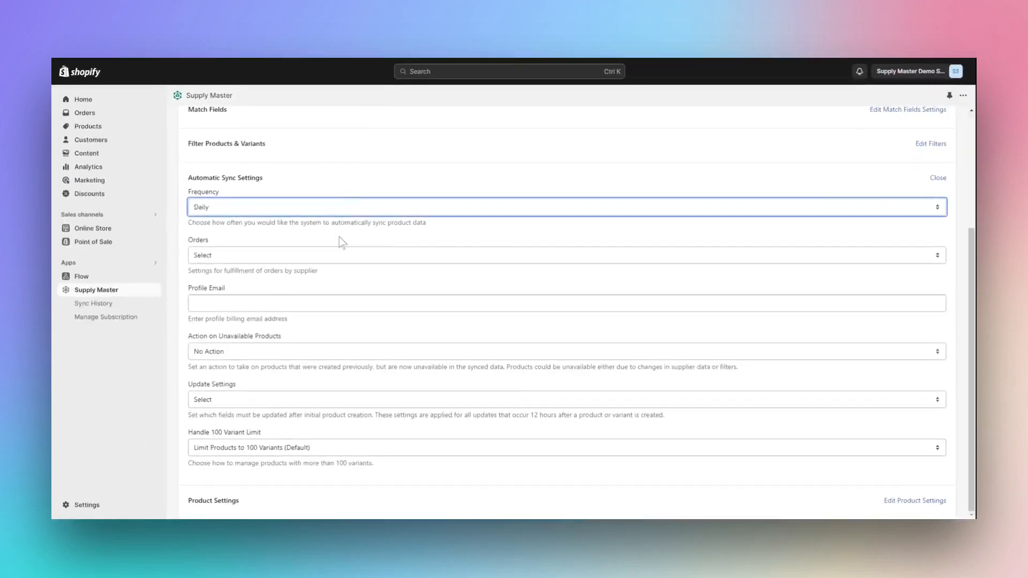
mouse_move(937, 178)
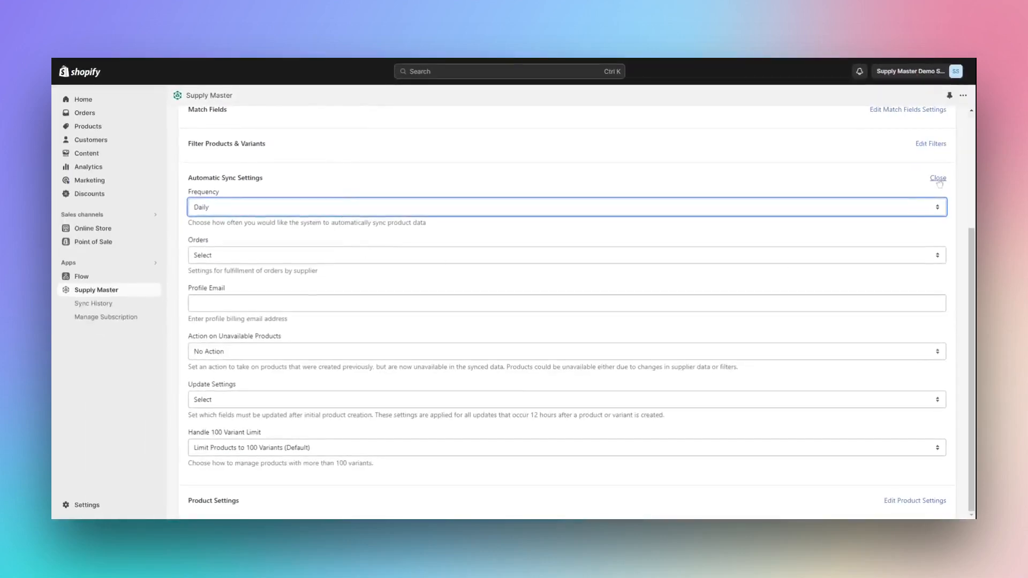
click(937, 178)
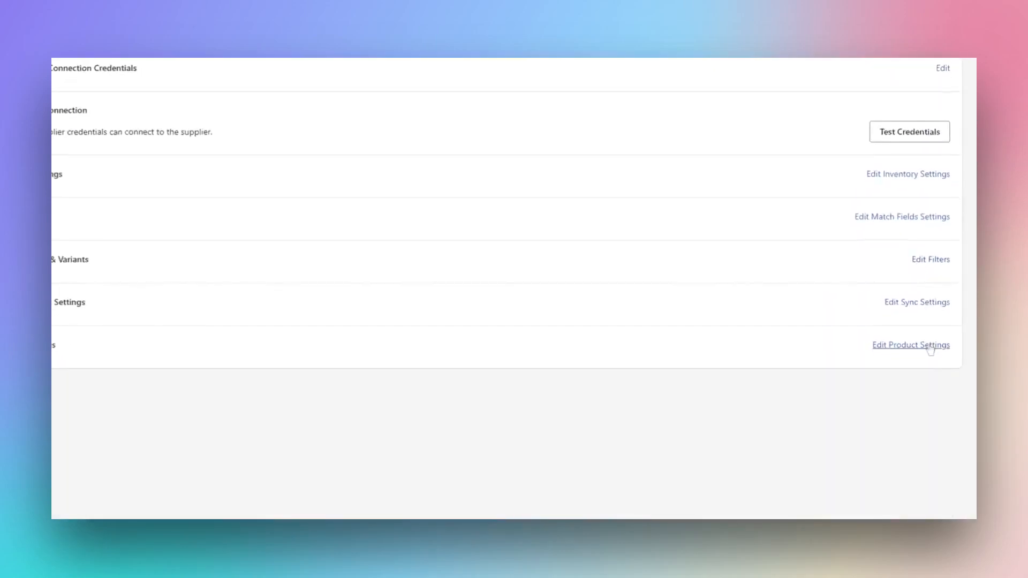
Auto-publish to Online Store and Point of Sale, save the supplier, and view Products.
click(911, 345)
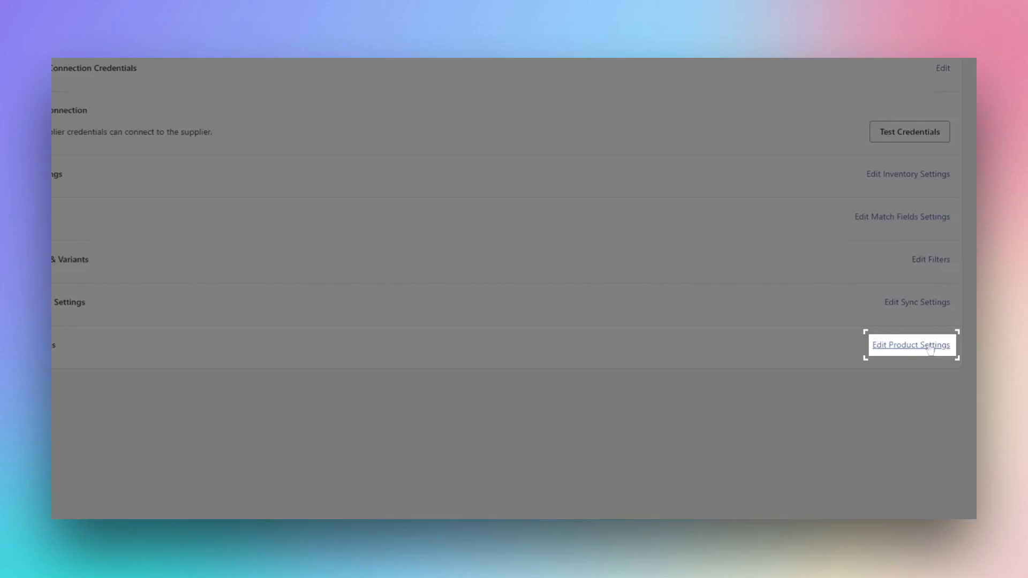
click(910, 345)
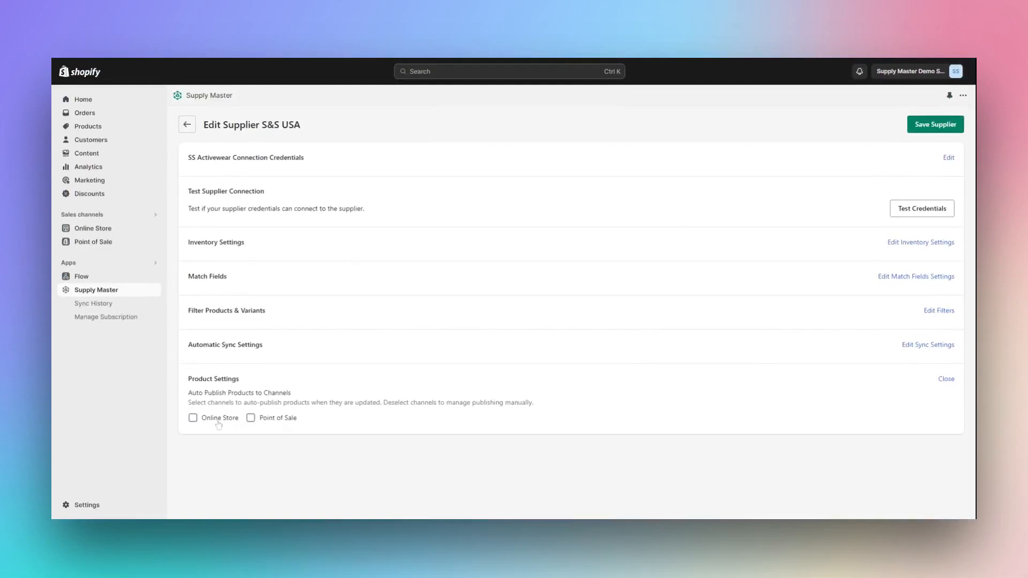
click(192, 418)
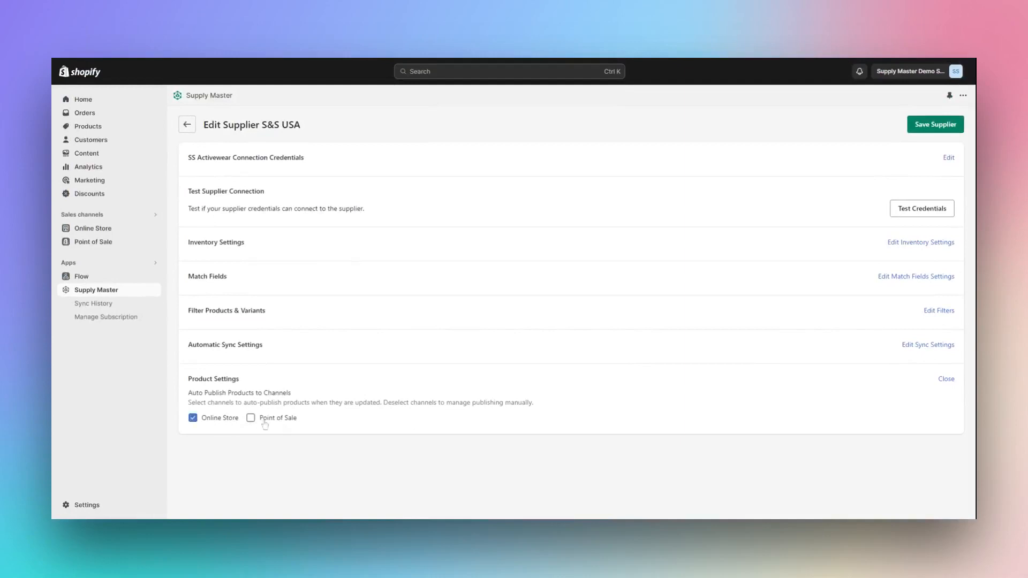
click(251, 418)
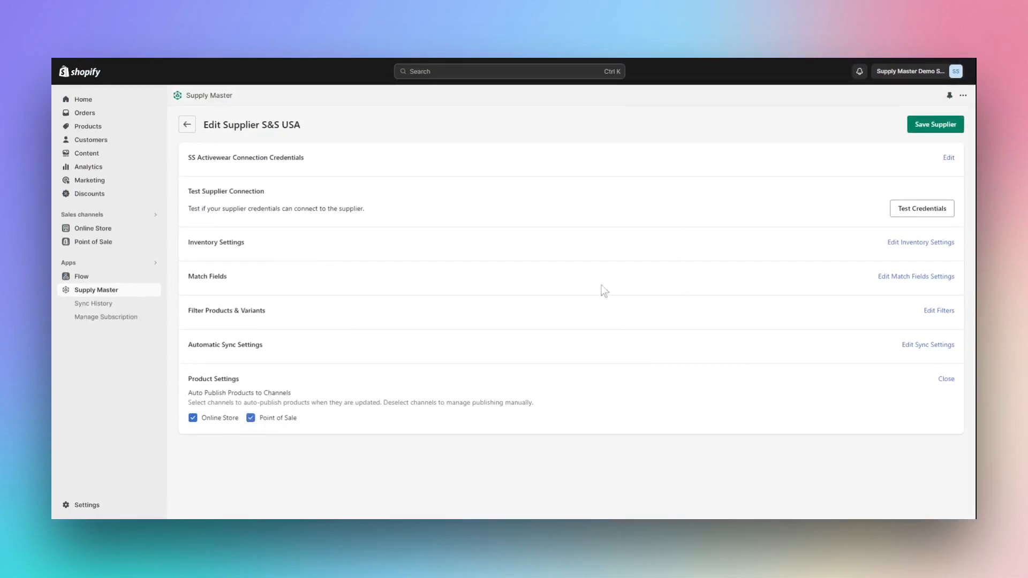
mouse_move(934, 125)
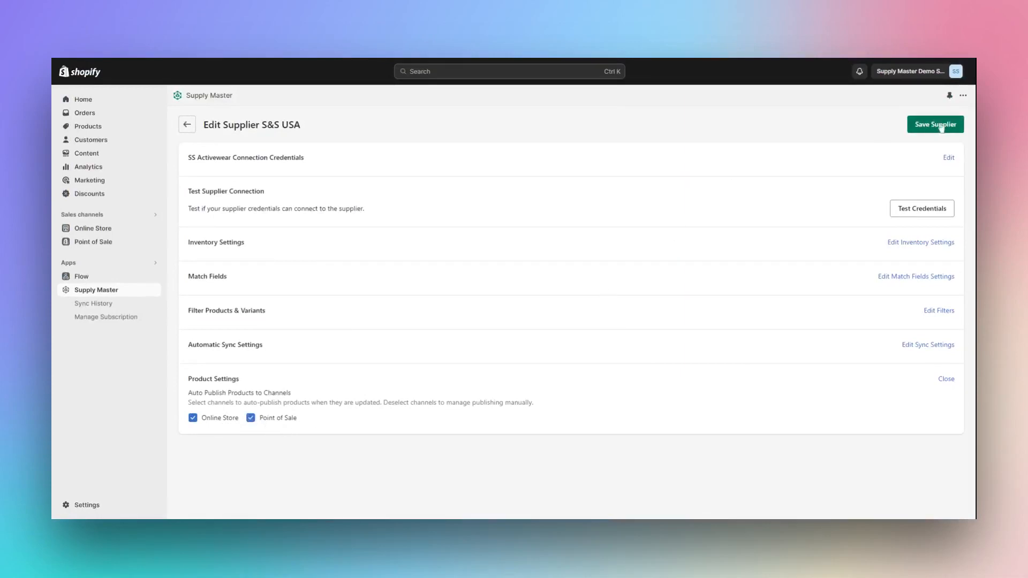
click(934, 124)
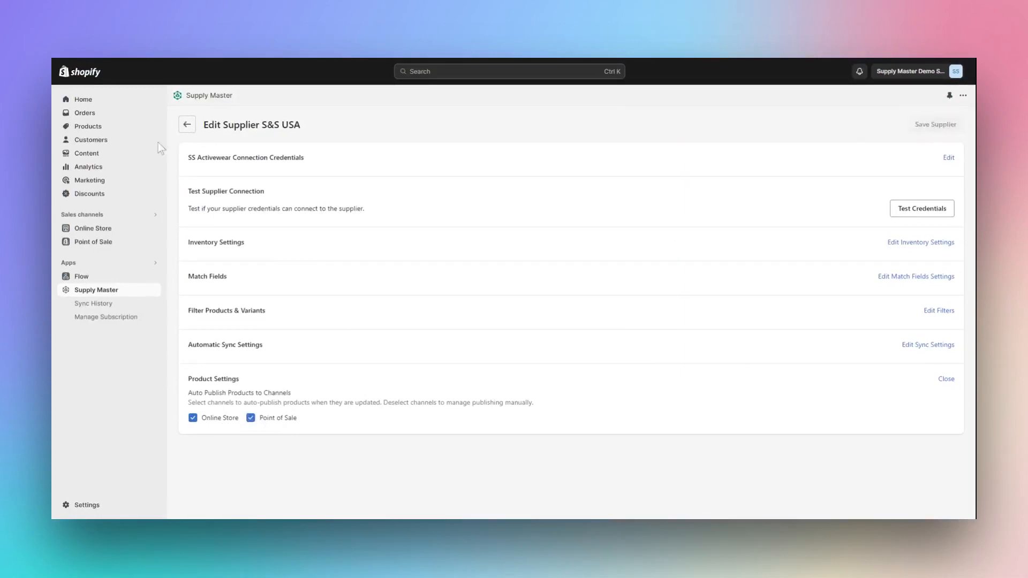
mouse_move(87, 126)
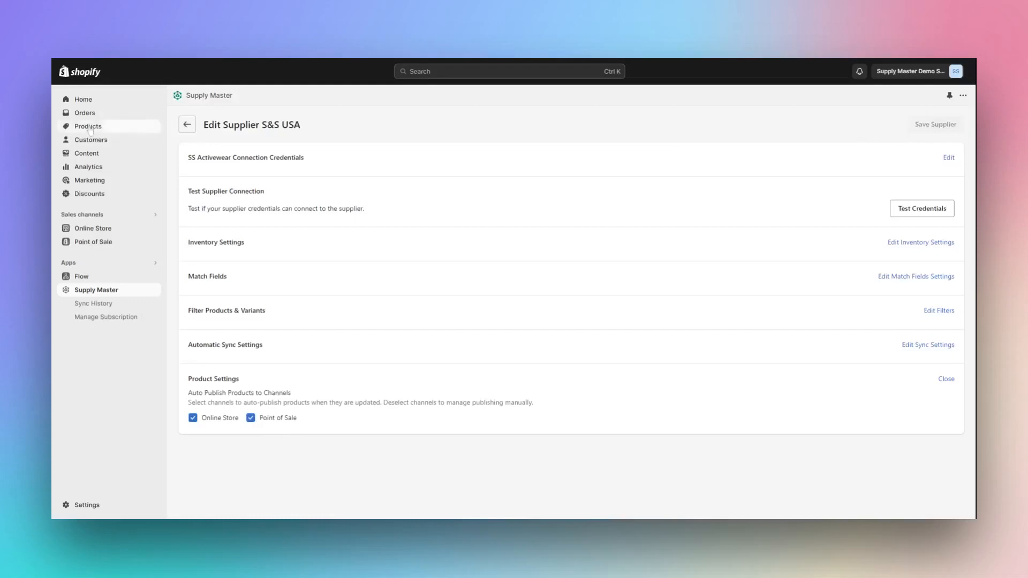
click(87, 126)
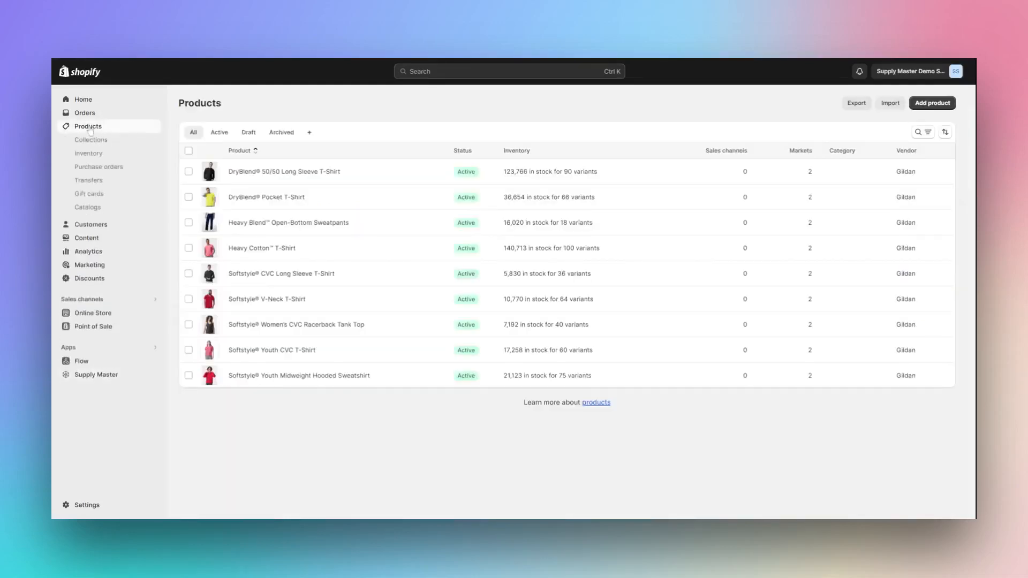